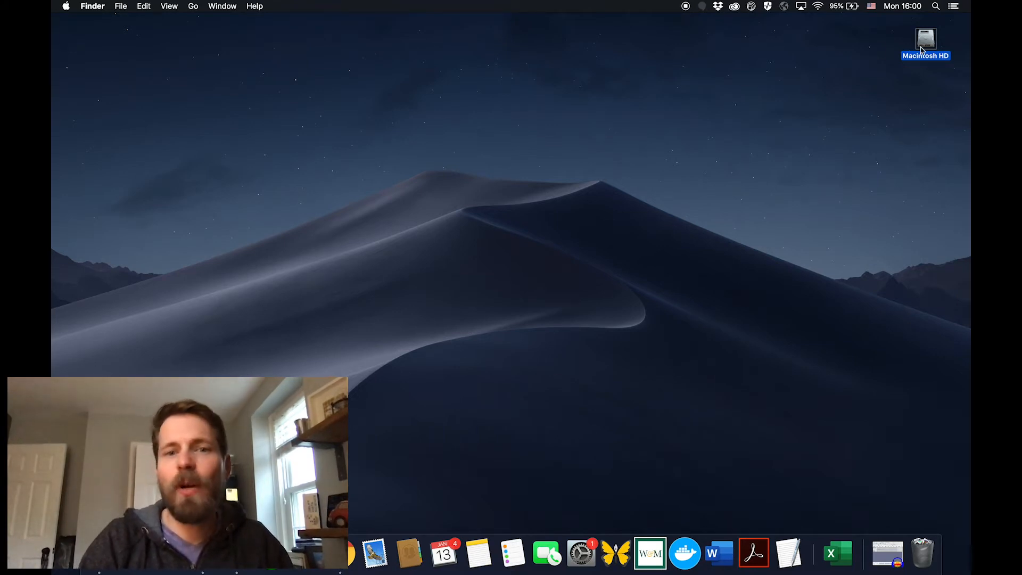
Create a folder named intertexualitydemo inside Macintosh HD's youtube folder and enter it
double_click(927, 37)
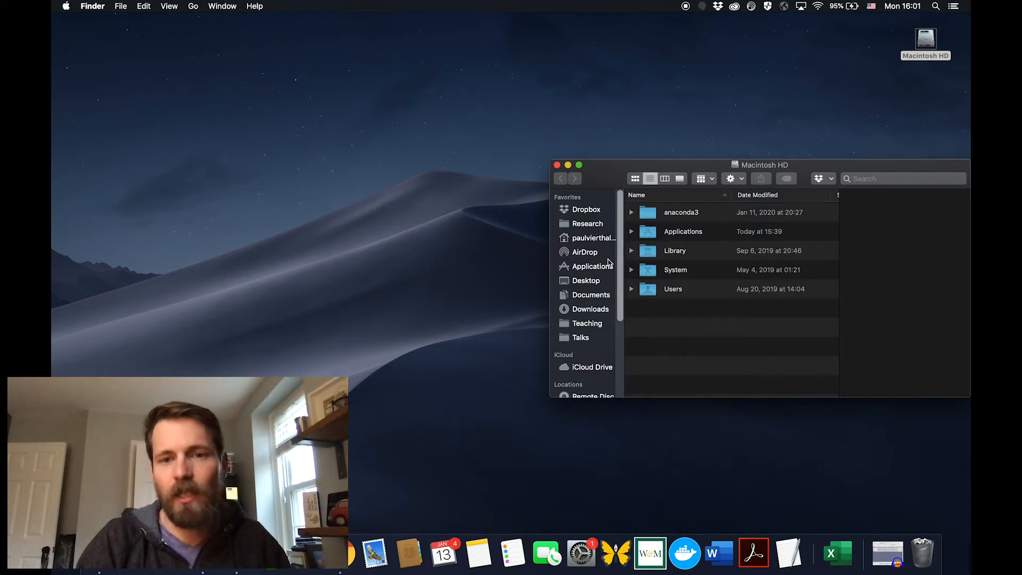
left_click(593, 239)
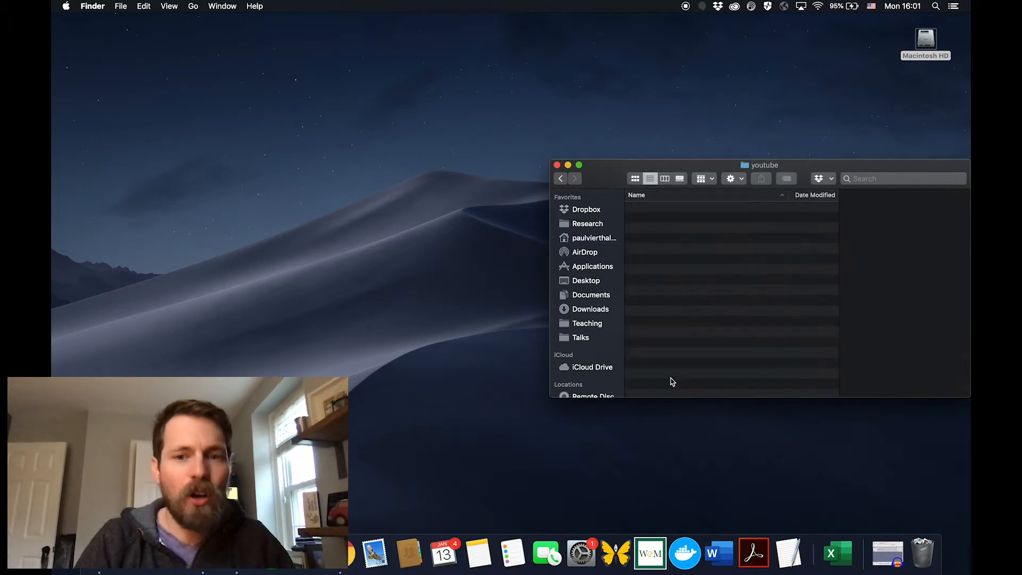
left_click(119, 5)
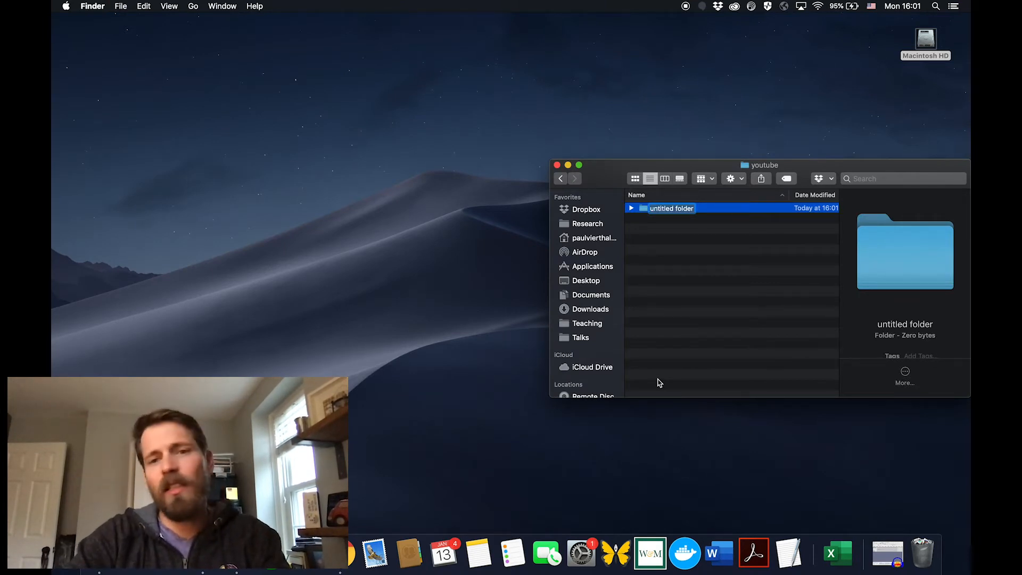
type("intertex")
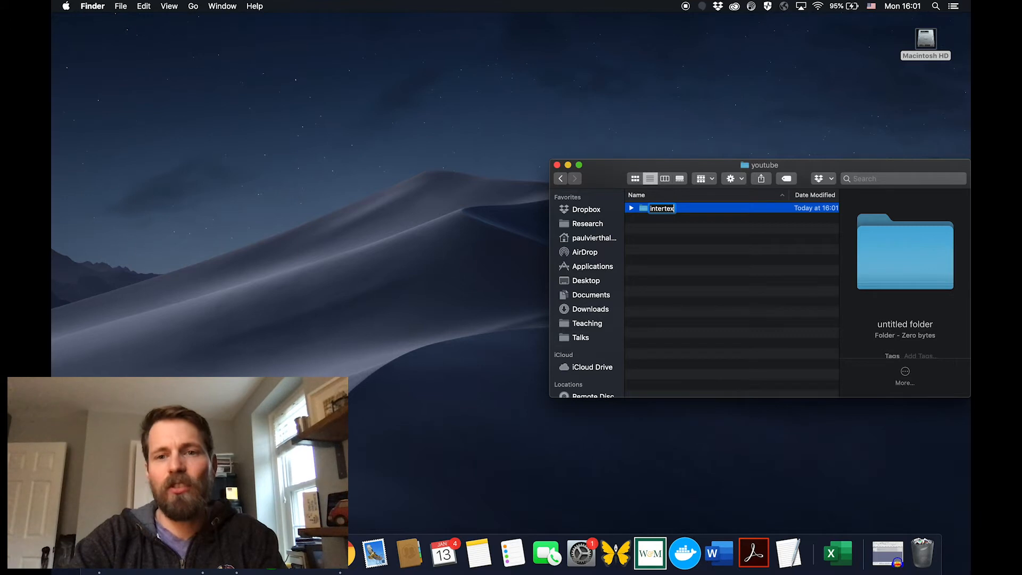
type("intertexualitydemo")
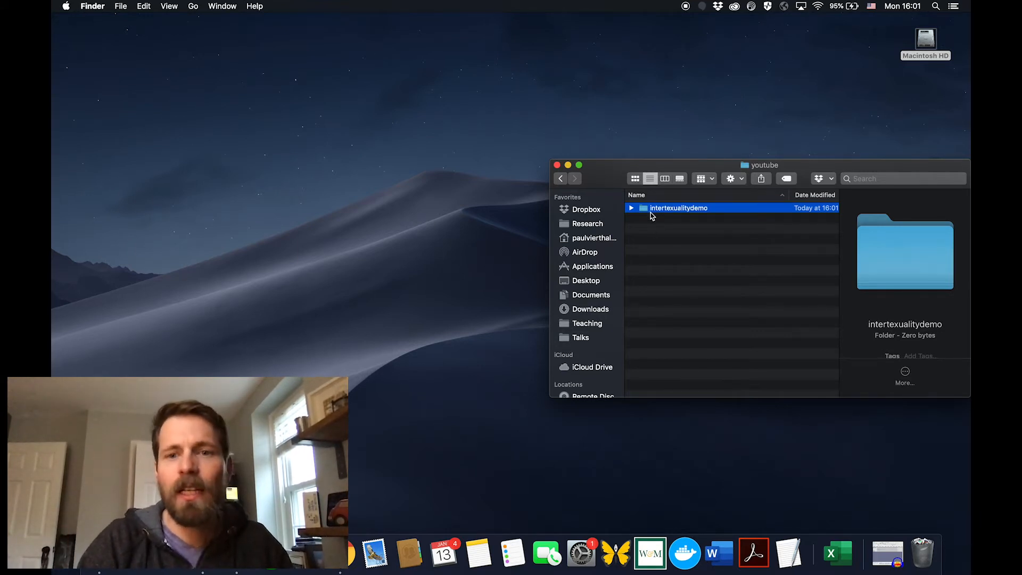
double_click(678, 208)
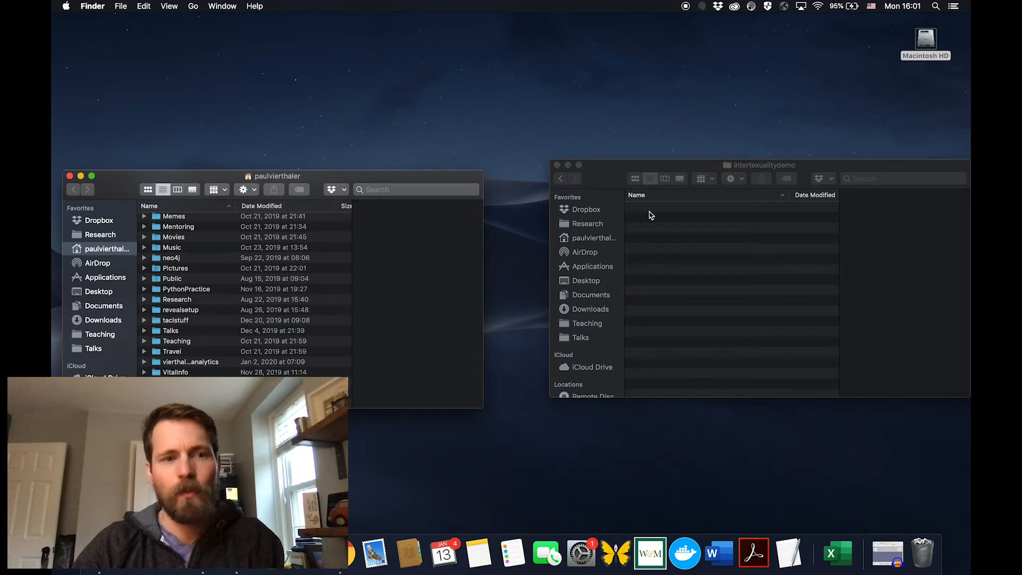
Create an intertext subfolder in intertexualitydemo, then launch VS Code
left_click(68, 176)
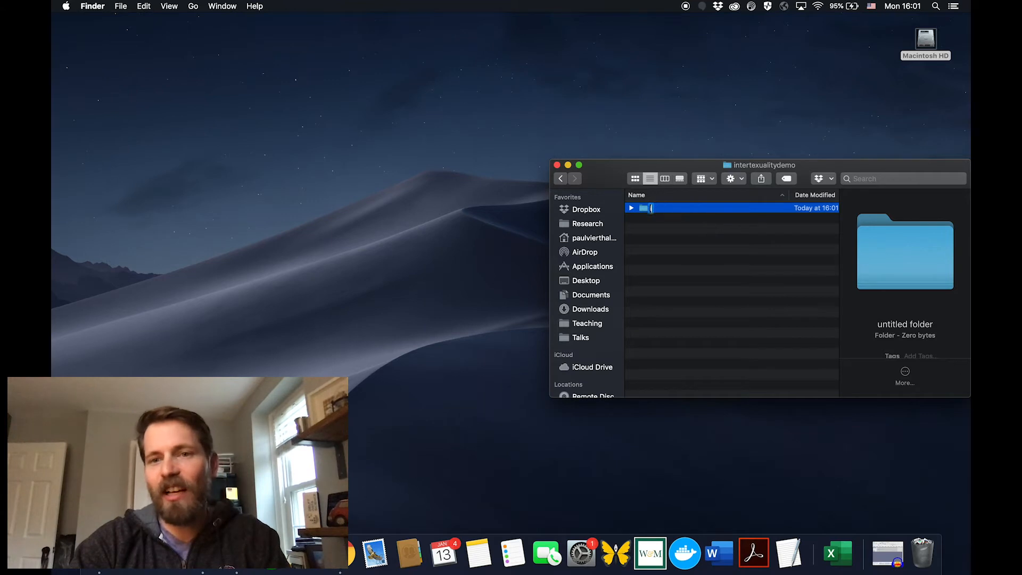
type("intertext")
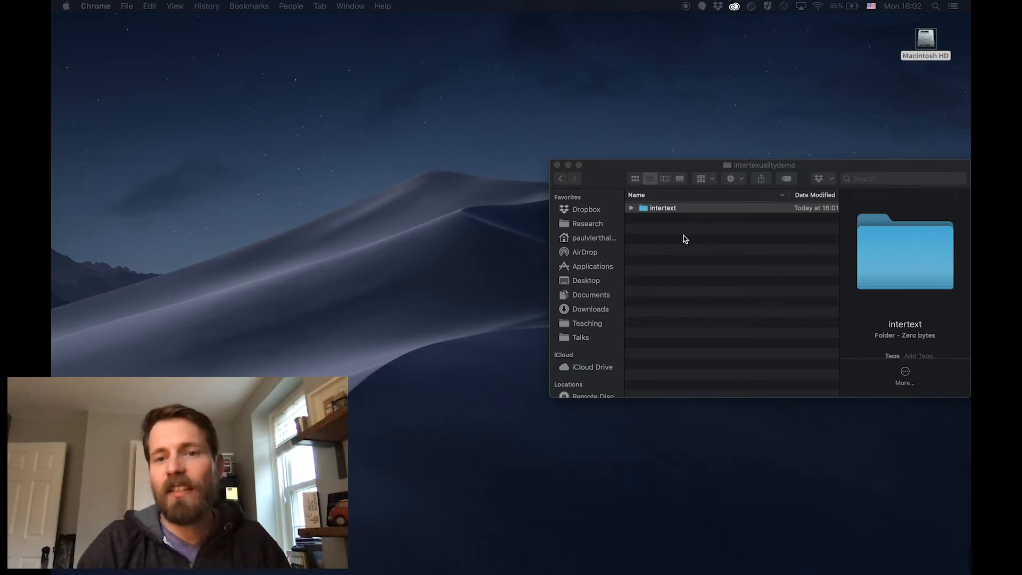
double_click(662, 208)
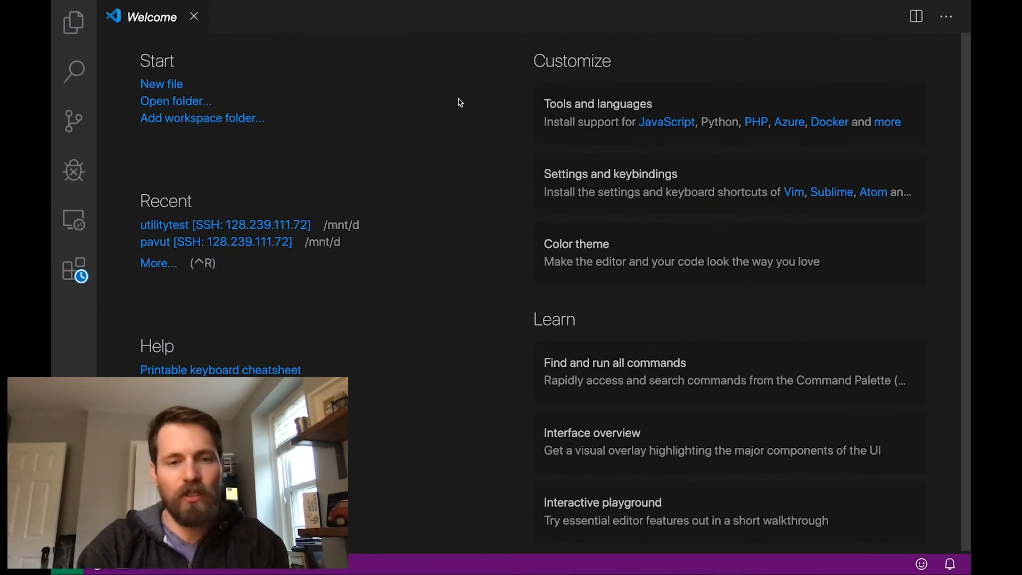
Save a new empty file as __init__.py inside the intertext folder
left_click(161, 84)
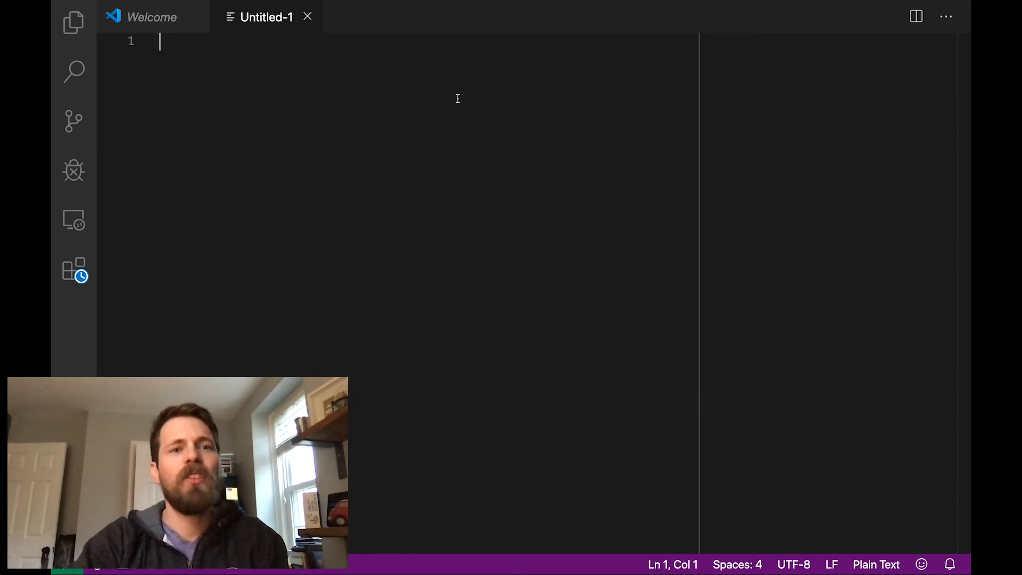
key("cmd+s")
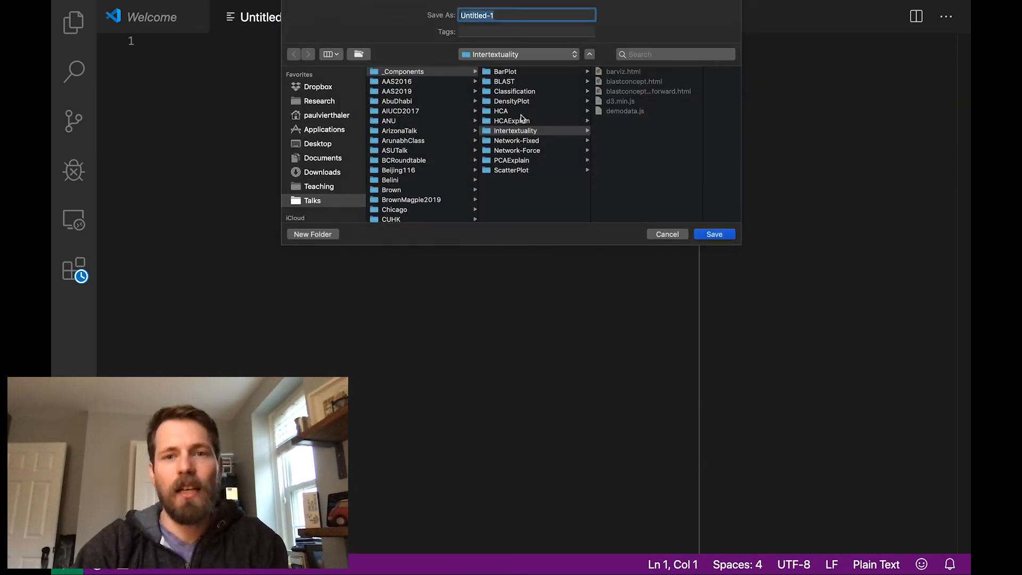
mouse_move(334, 184)
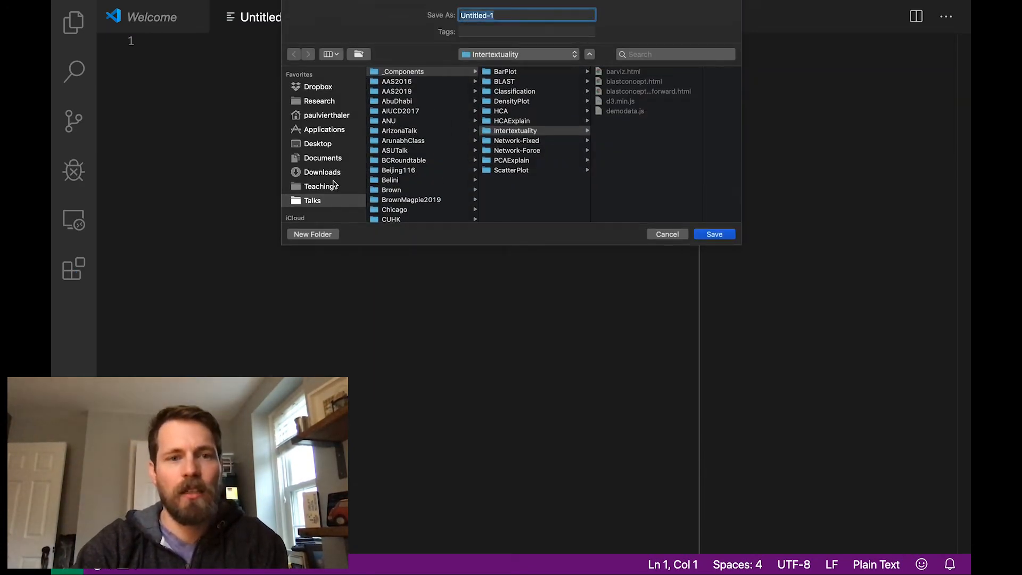
left_click(325, 115)
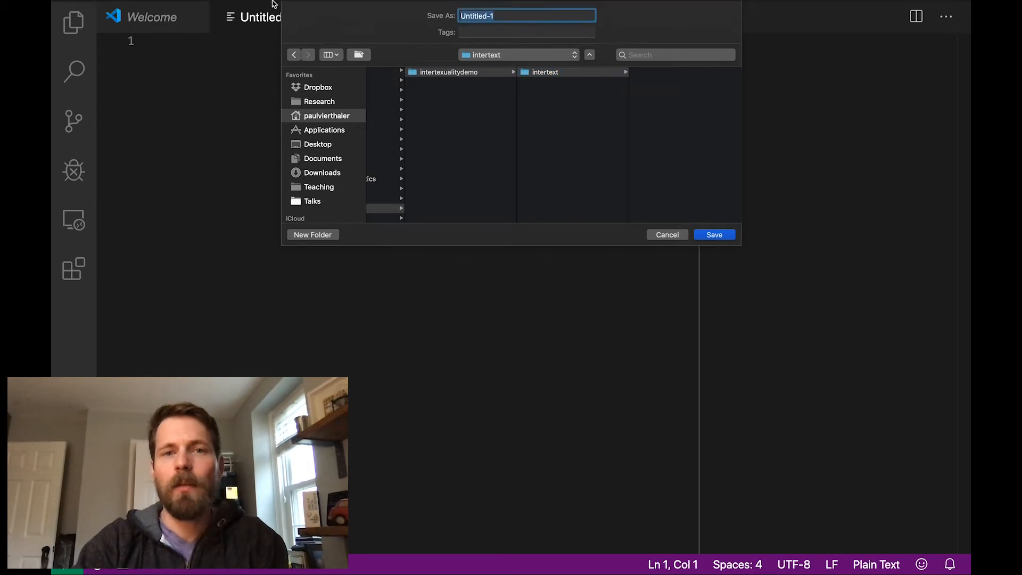
type("_In")
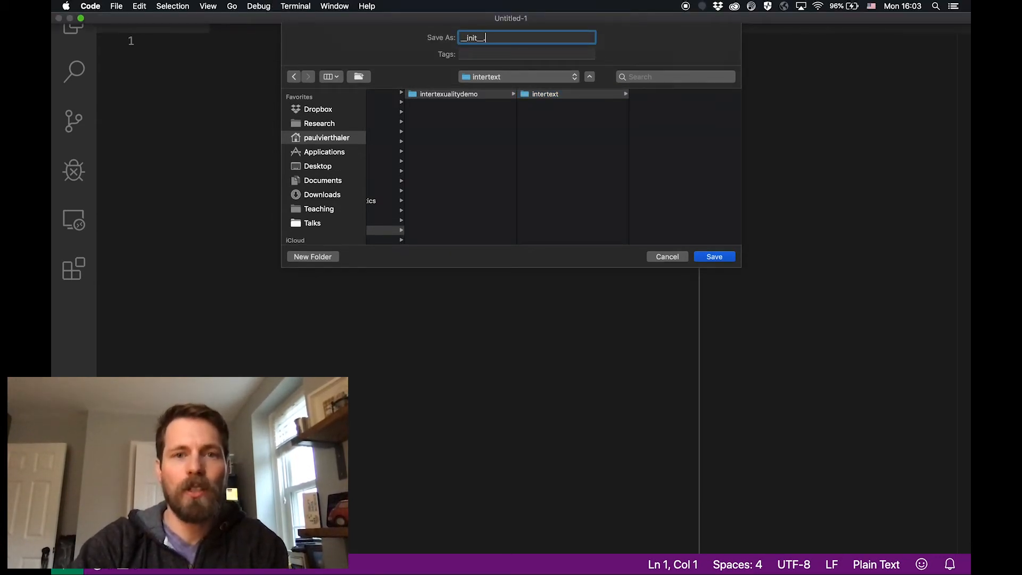
left_click(713, 257)
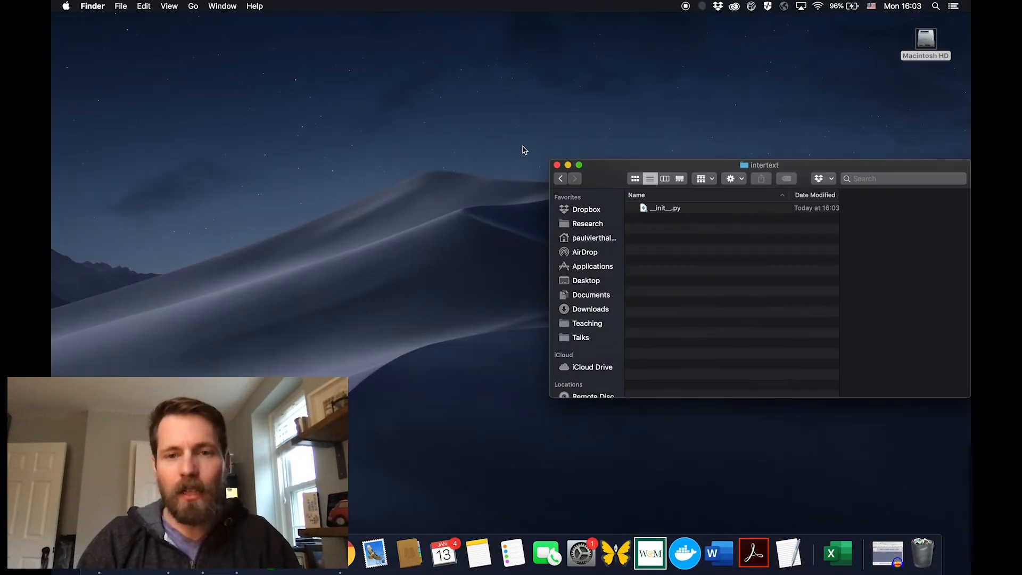
Return Finder to the intertexualitydemo folder and switch back to VS Code
left_click(560, 179)
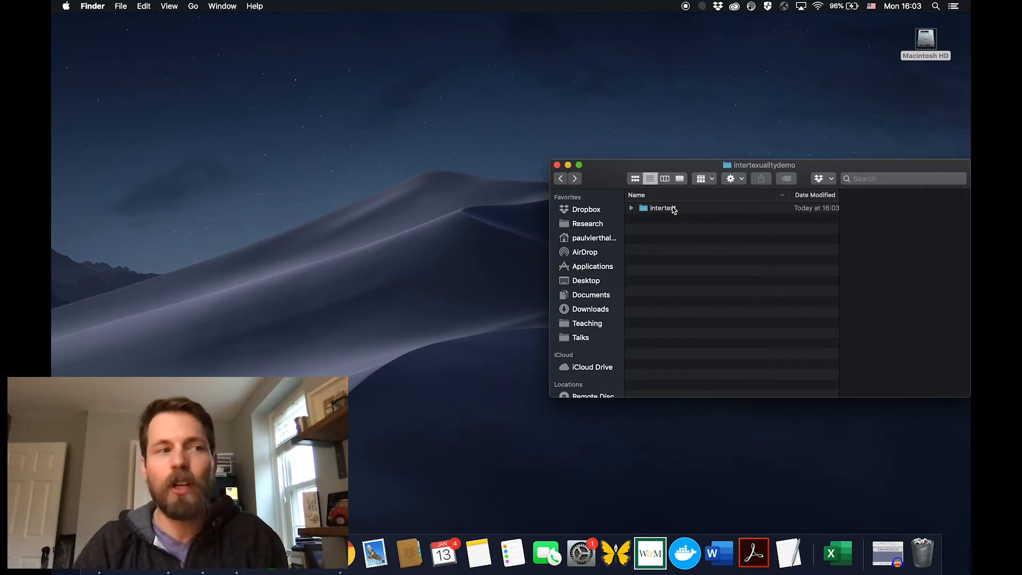
key("Cmd+Tab")
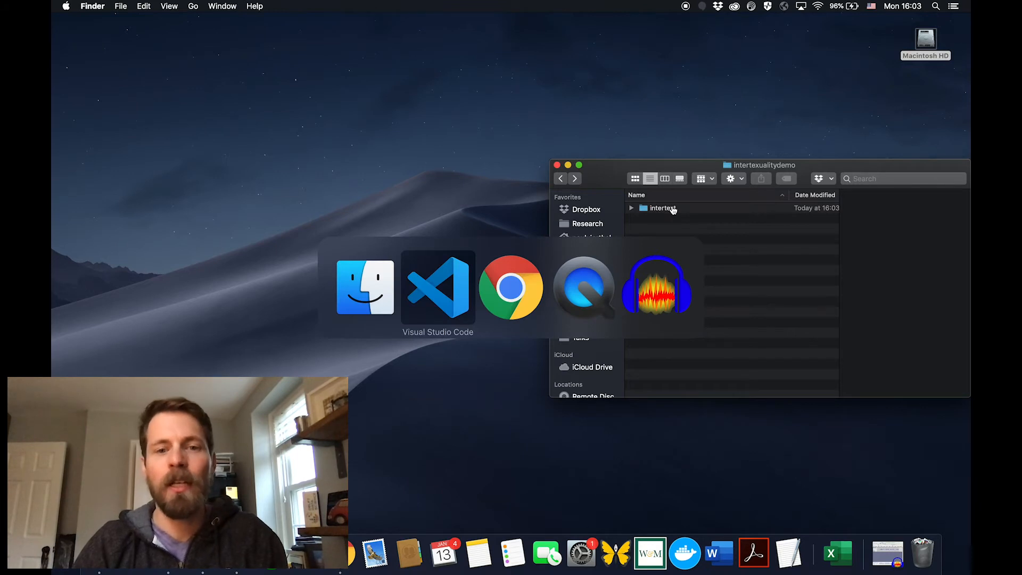
Save three new empty files as setup.py, LICENSE and README.md in intertexualitydemo
left_click(438, 286)
type("set")
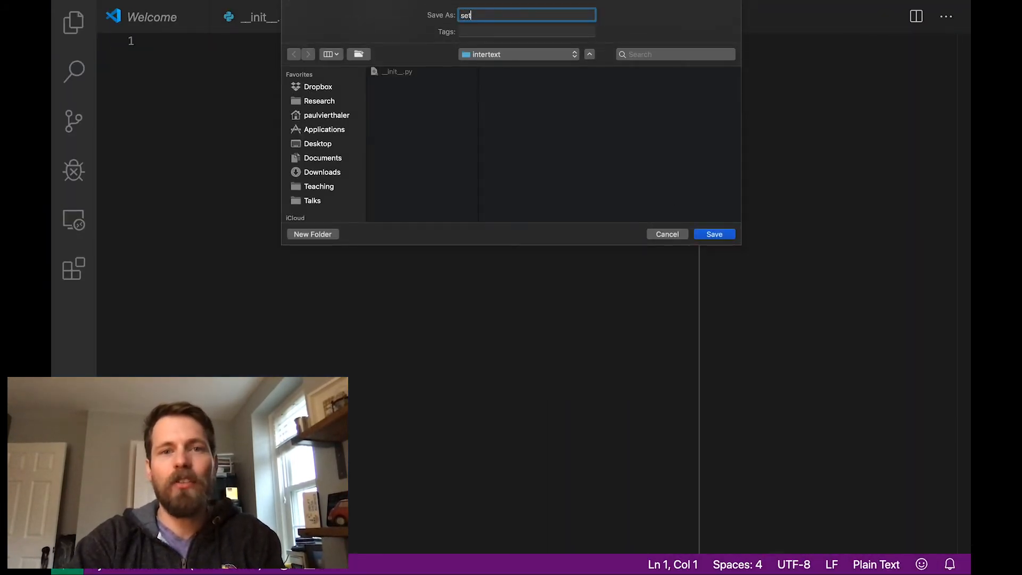
left_click(518, 55)
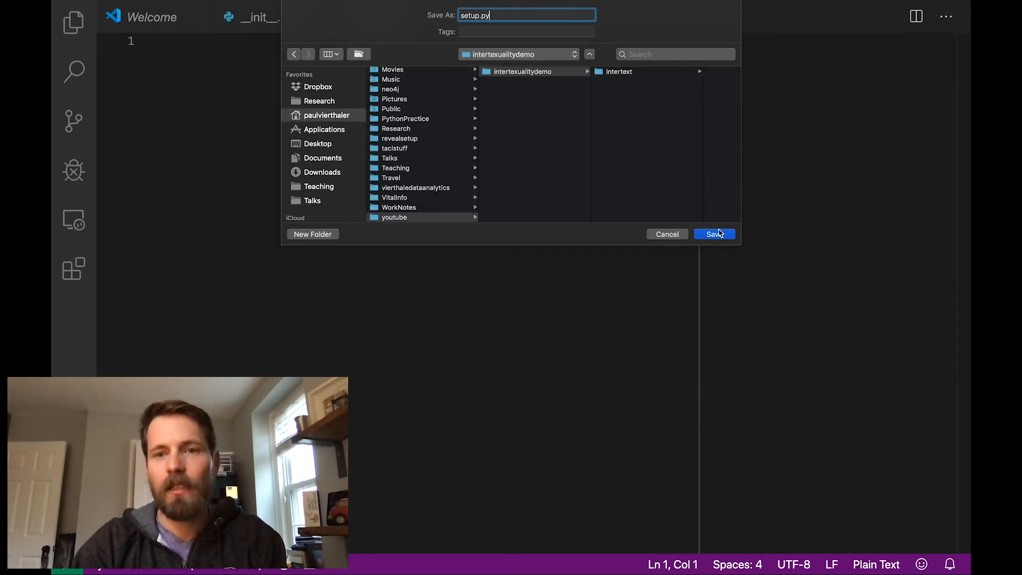
left_click(714, 233)
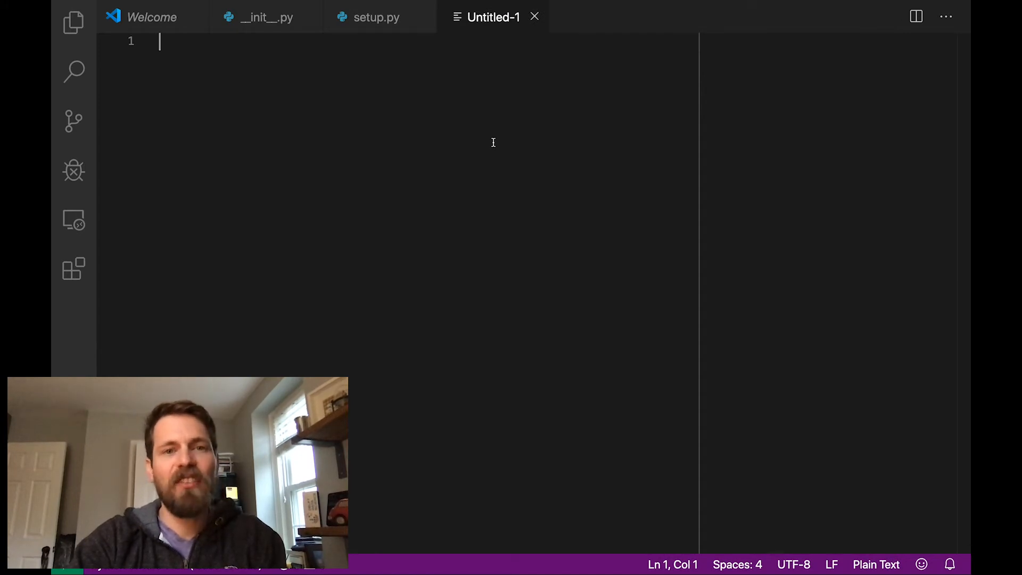
key("cmd+s")
type("LICENSE")
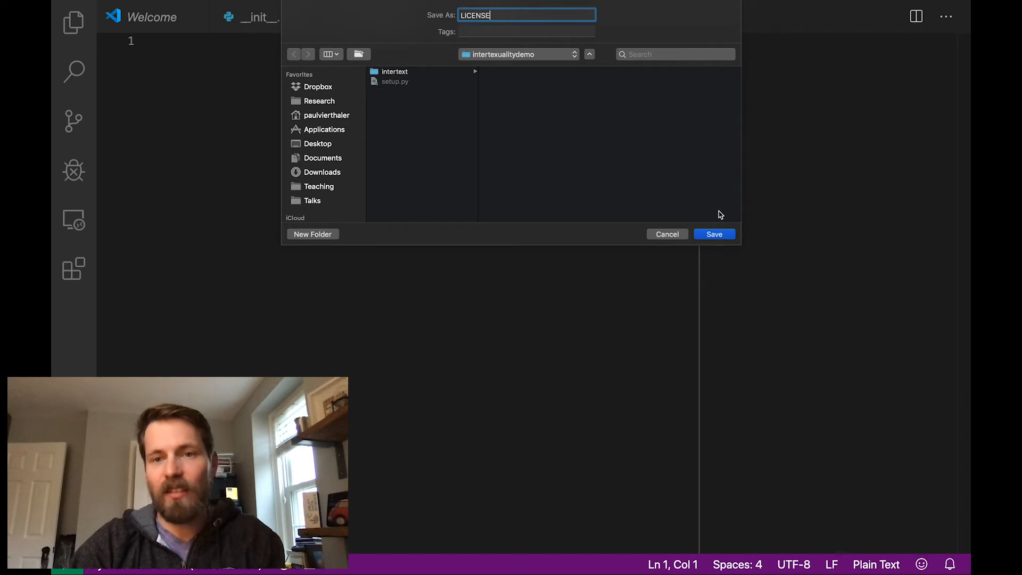
left_click(713, 235)
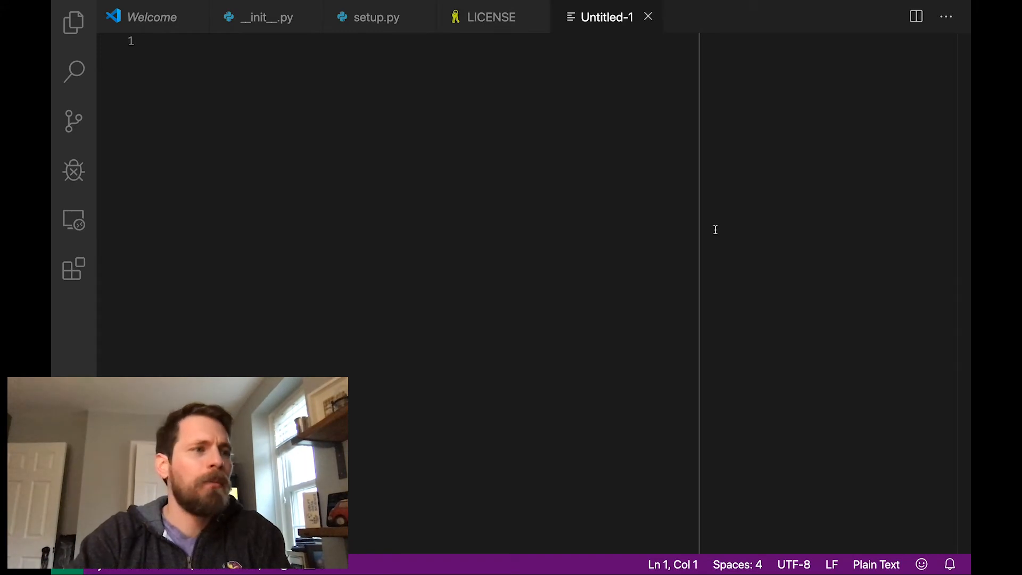
key("Cmd+s")
type("README.")
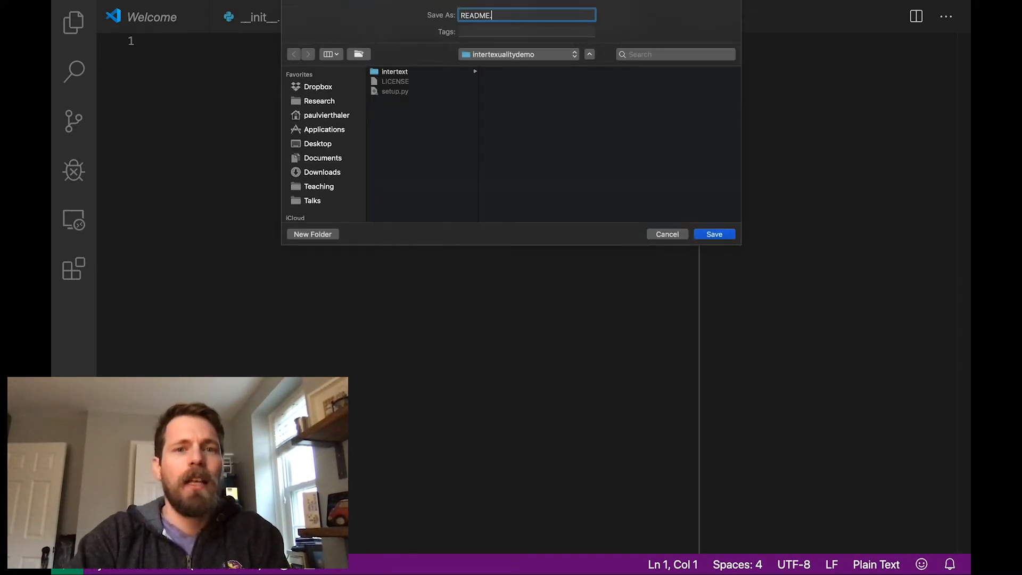
left_click(714, 235)
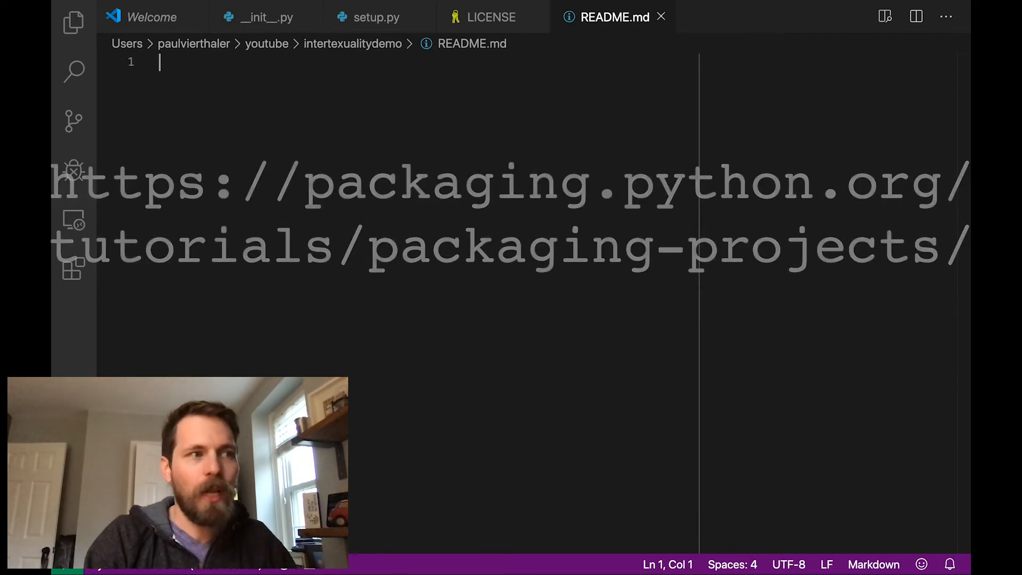
In setup.py, import setuptools and read README.md into long_description with a with-open block
left_click(373, 17)
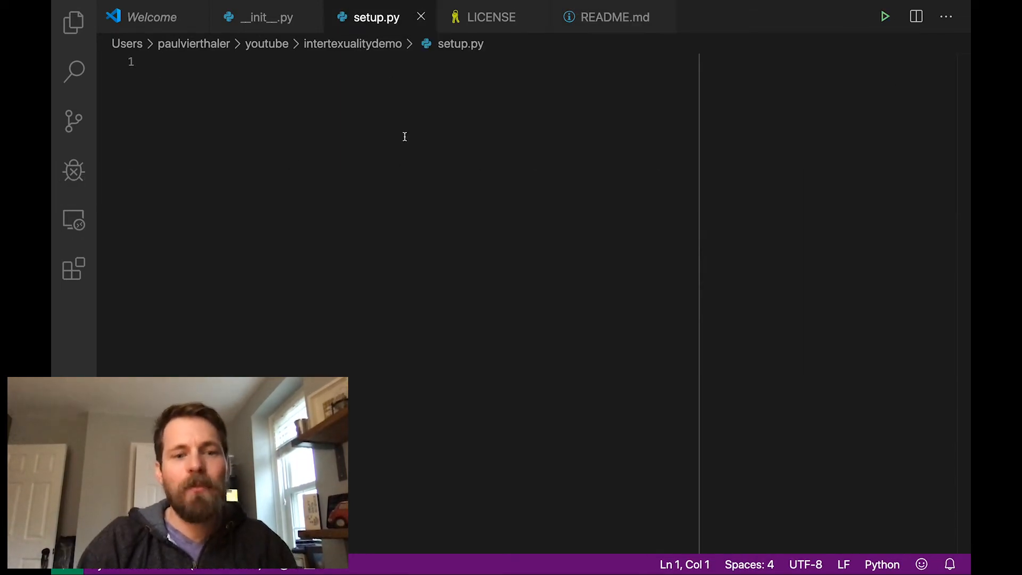
type("import s")
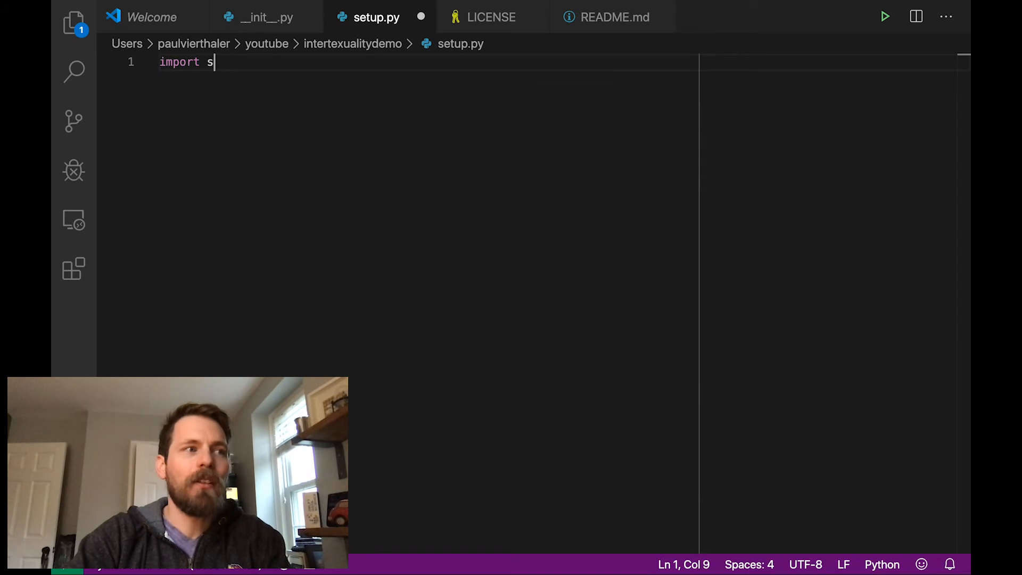
type("etuptools")
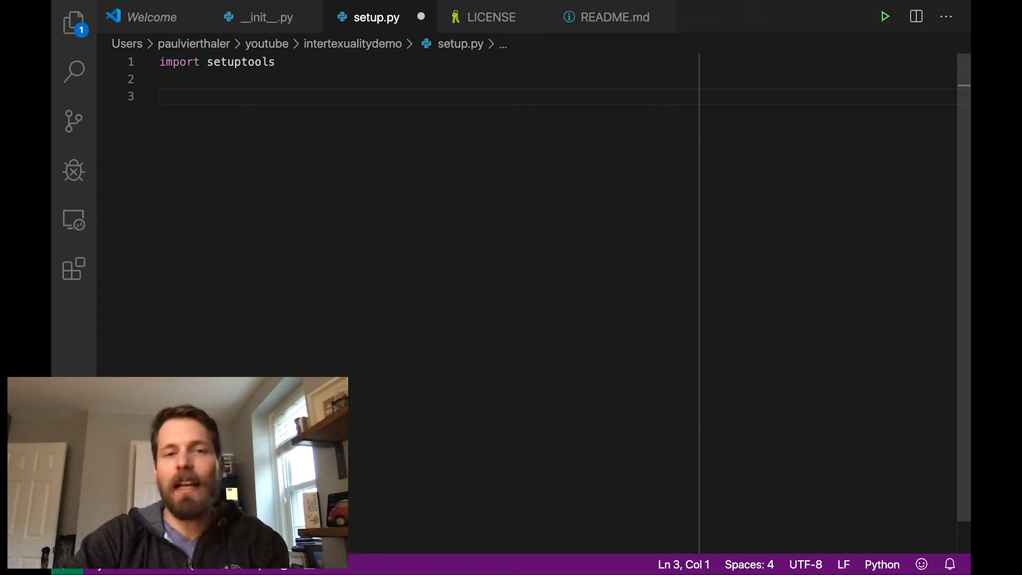
type("with o")
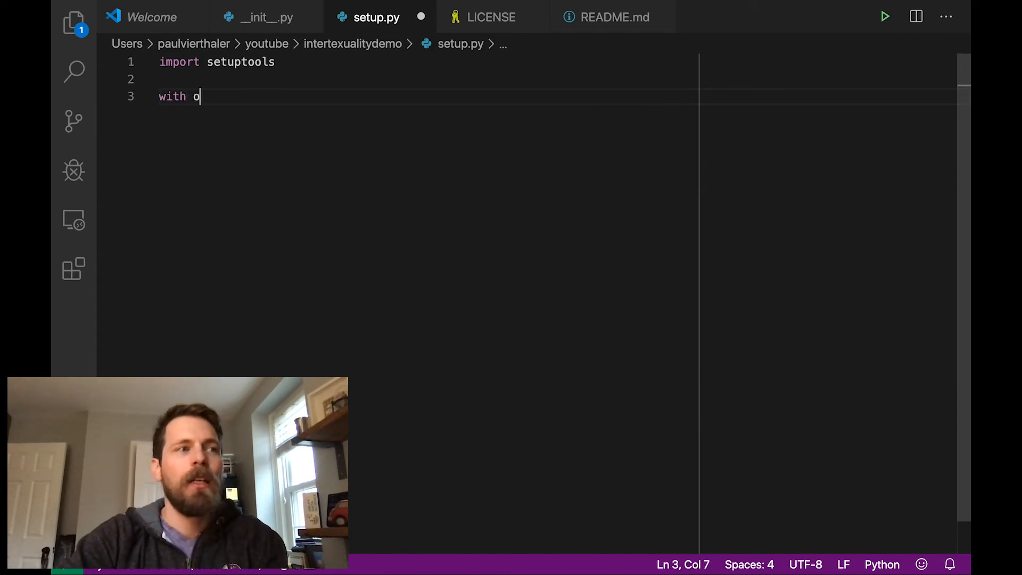
type("pen(\"R\")")
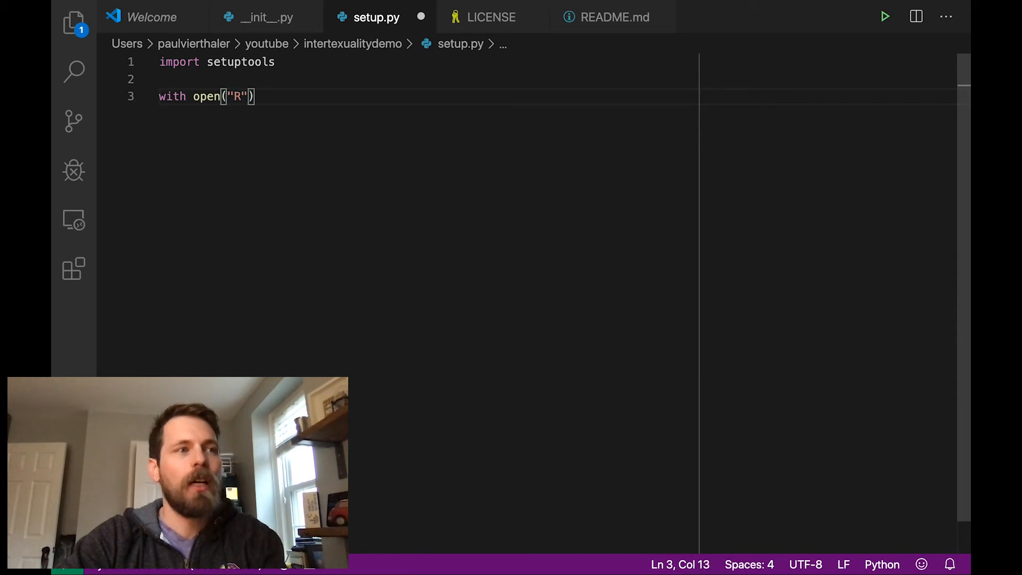
type("EADME.")
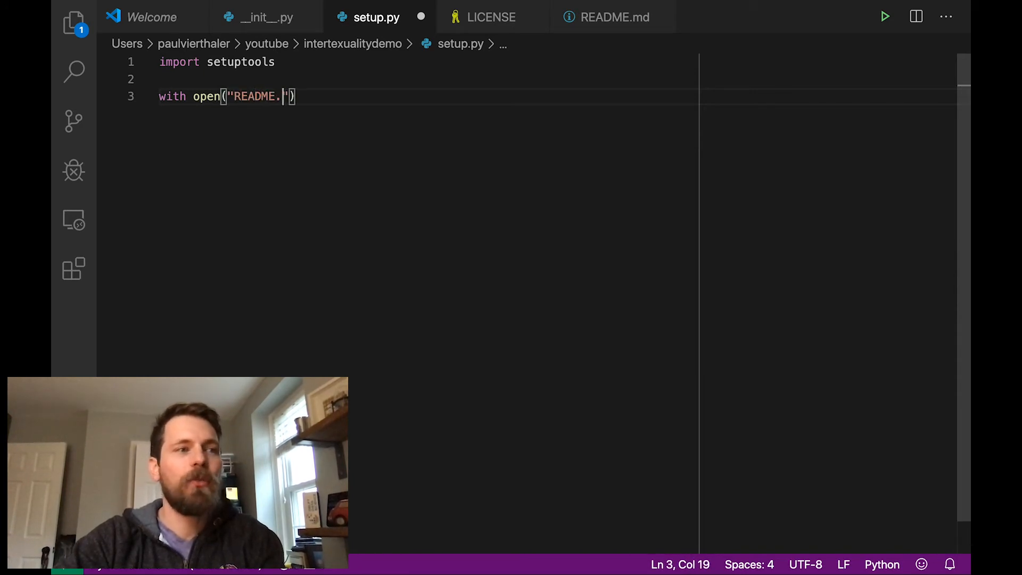
type("md\",")
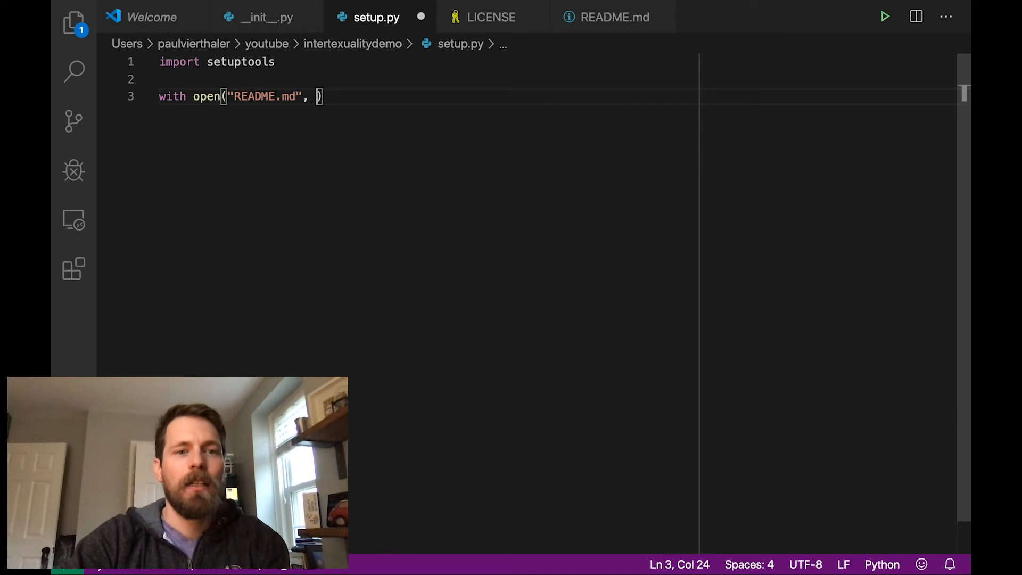
type("'r')")
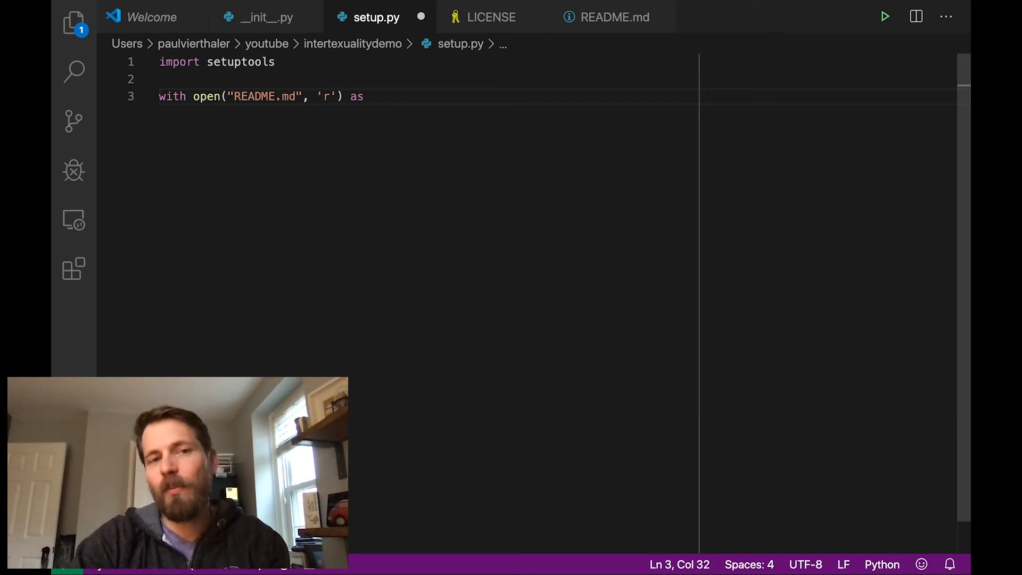
type("rf:")
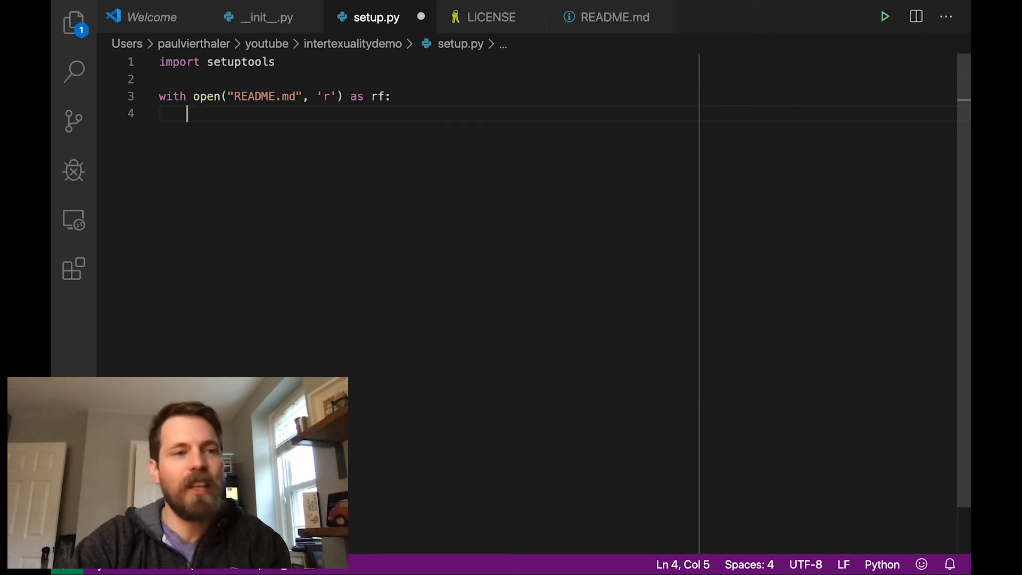
type("long_")
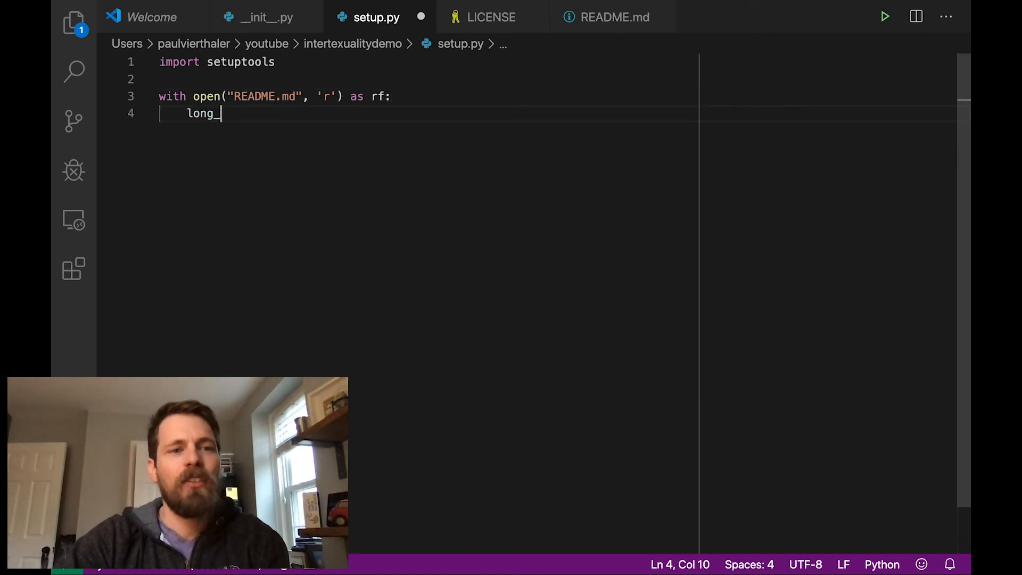
type("description =")
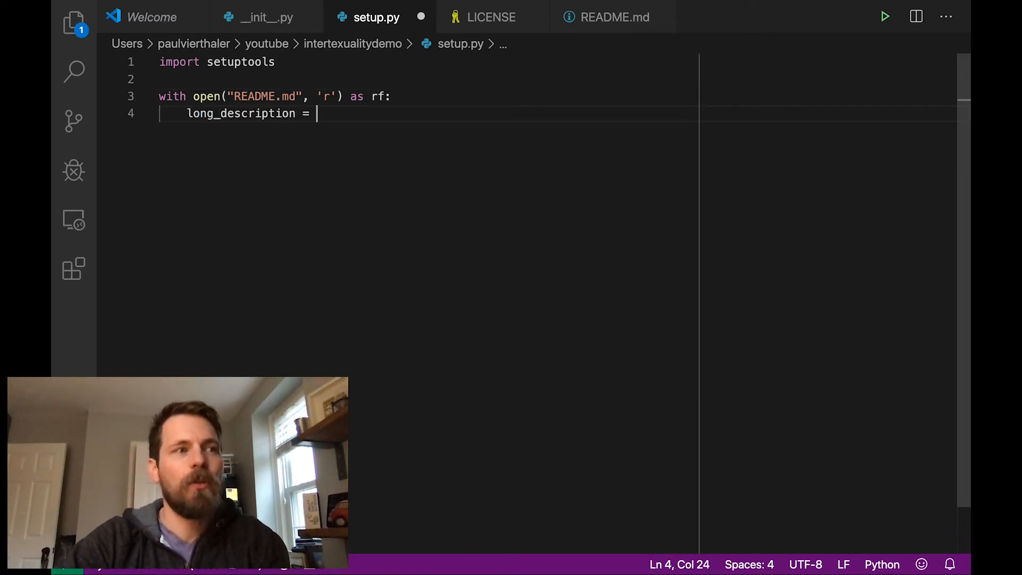
type("rf.read()")
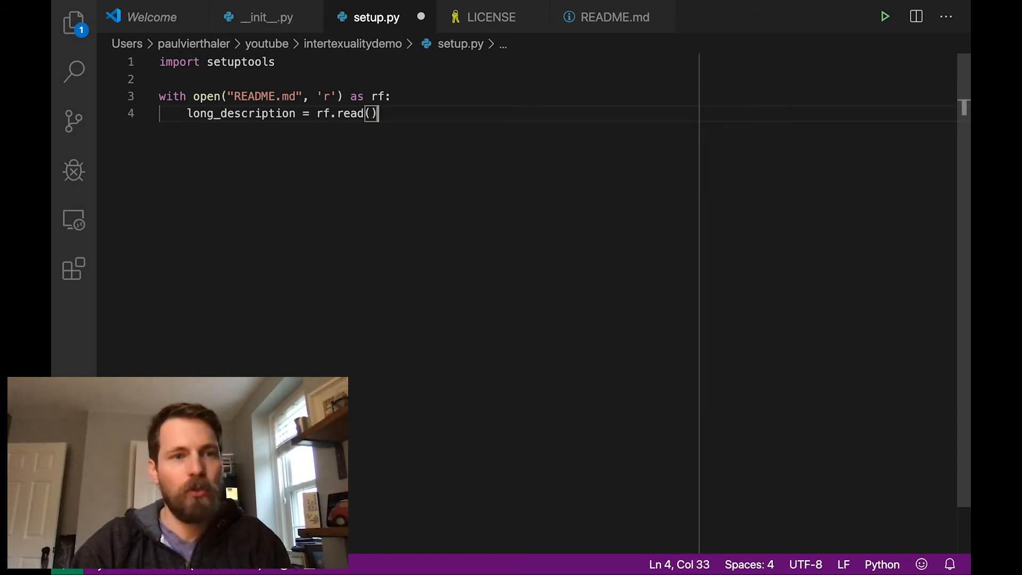
key("Enter")
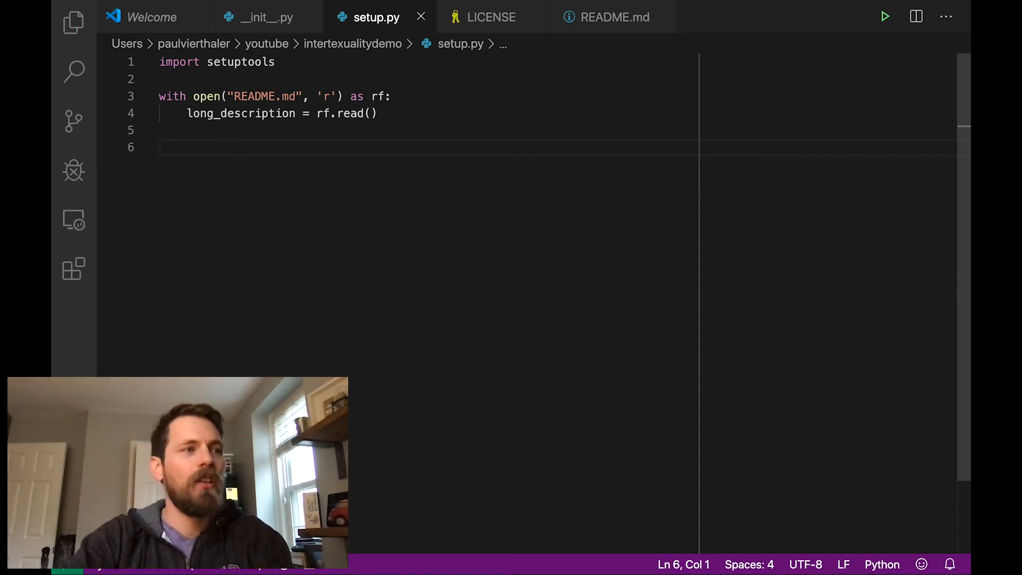
Start setuptools.setup() with name "textreuse-pkg-vierth" and version "0.0.1"
type("setuptools")
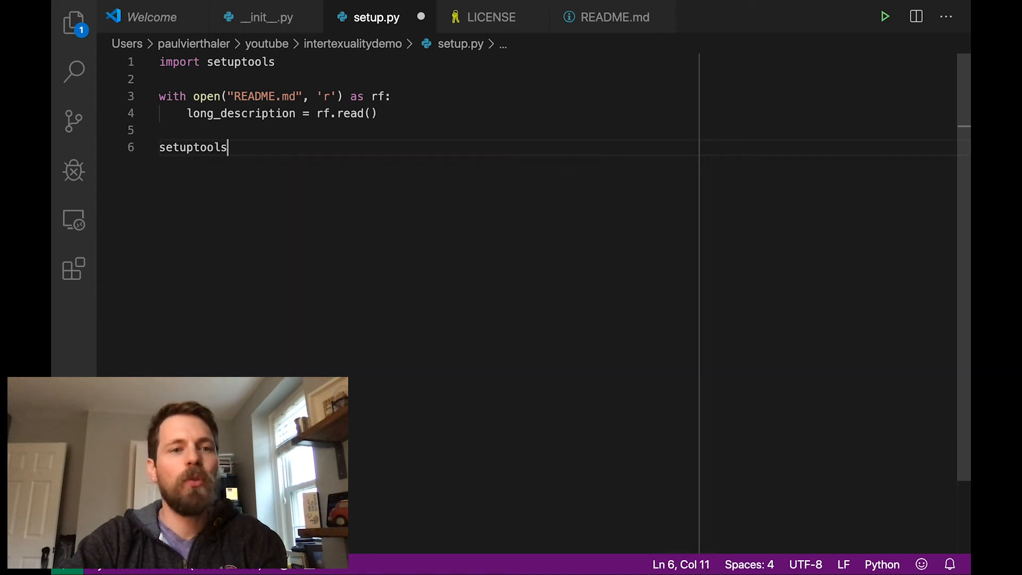
type(".setup()")
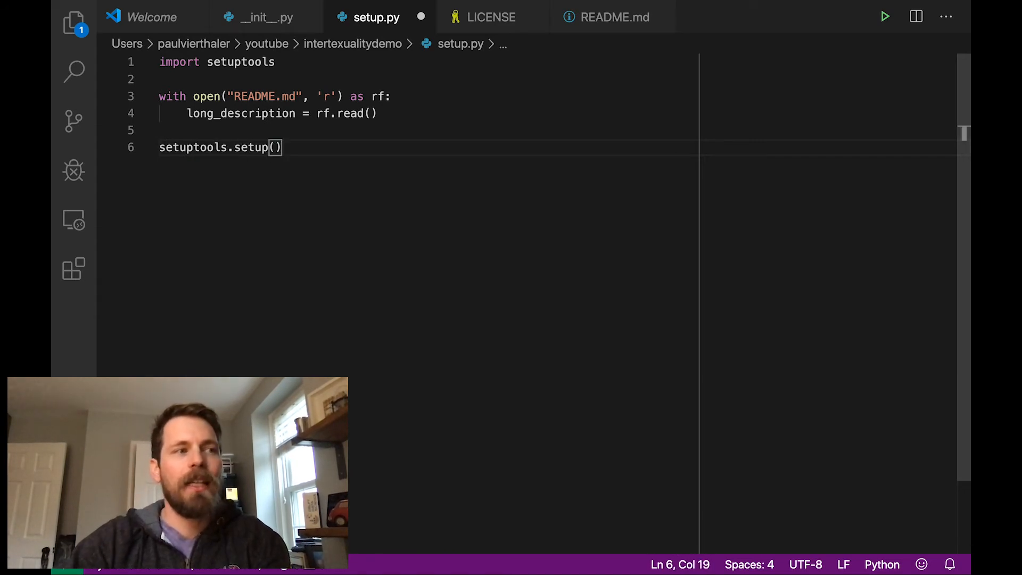
key("Left")
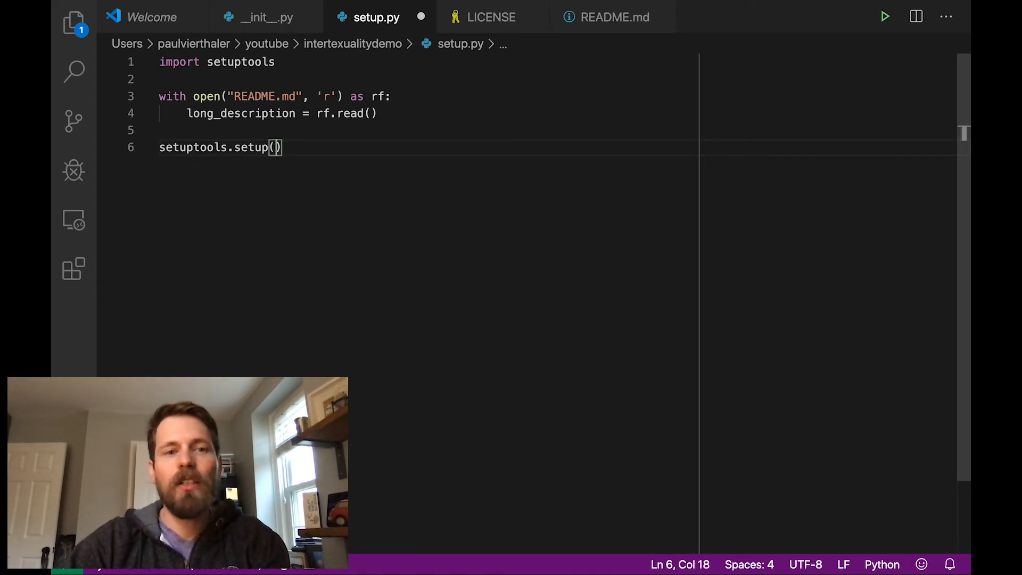
key("Enter")
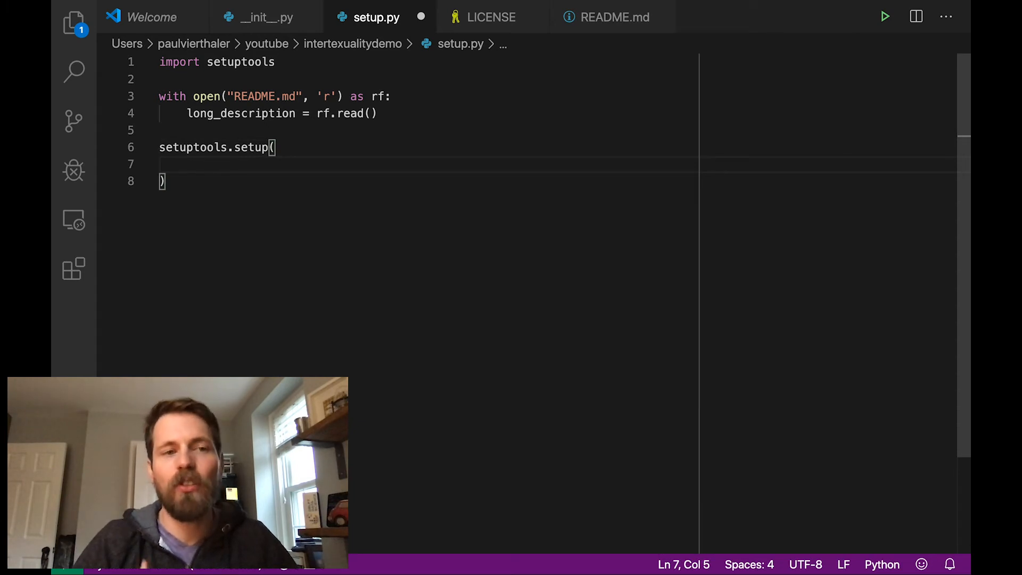
type("name=")
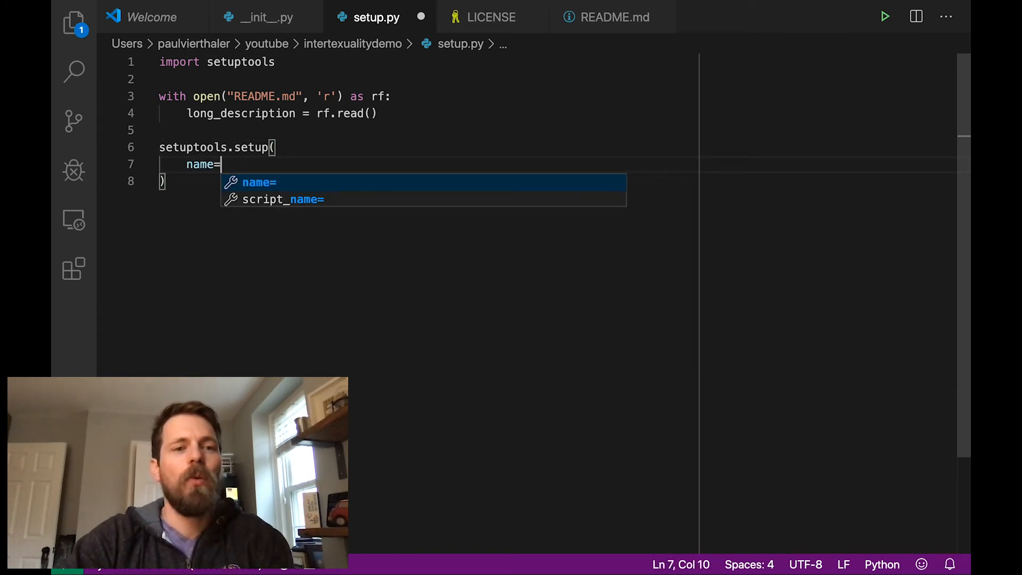
type("\"\"")
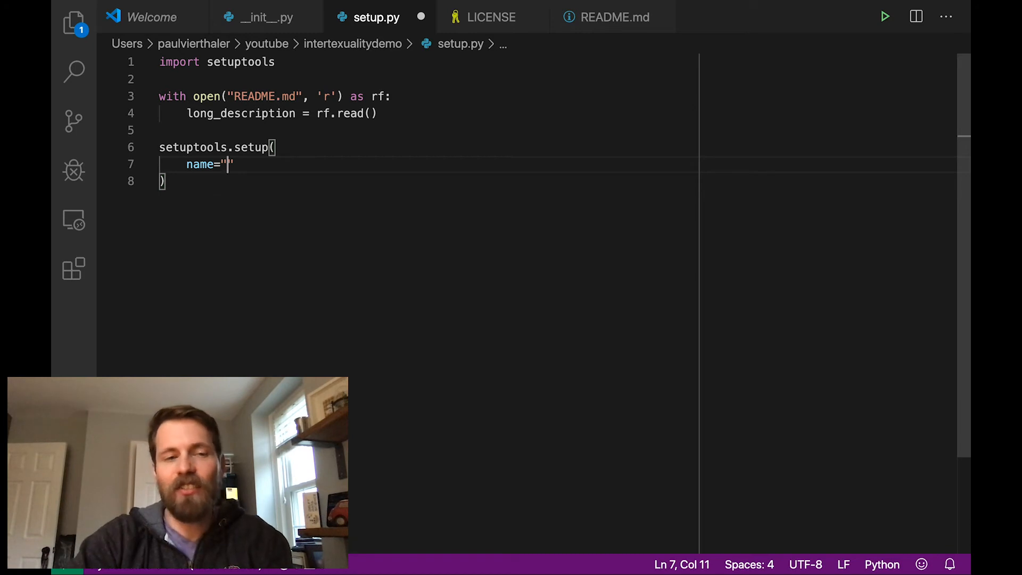
type("text")
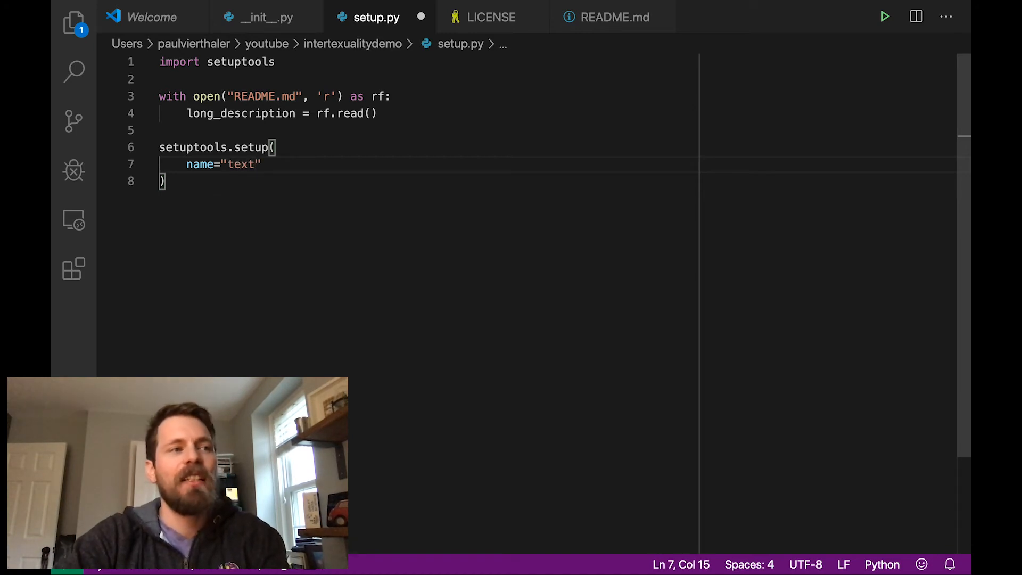
type("reuse")
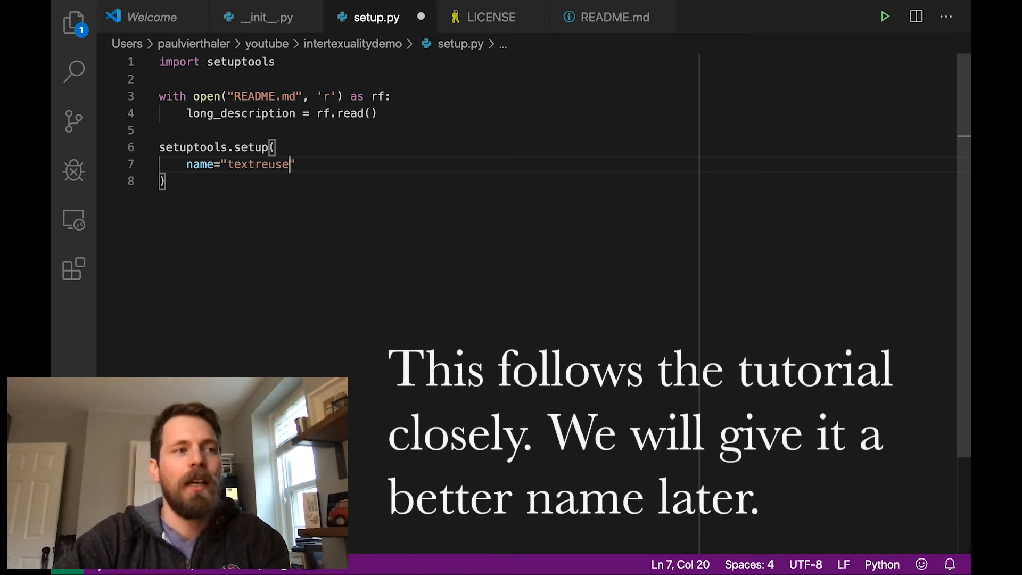
type("-pk")
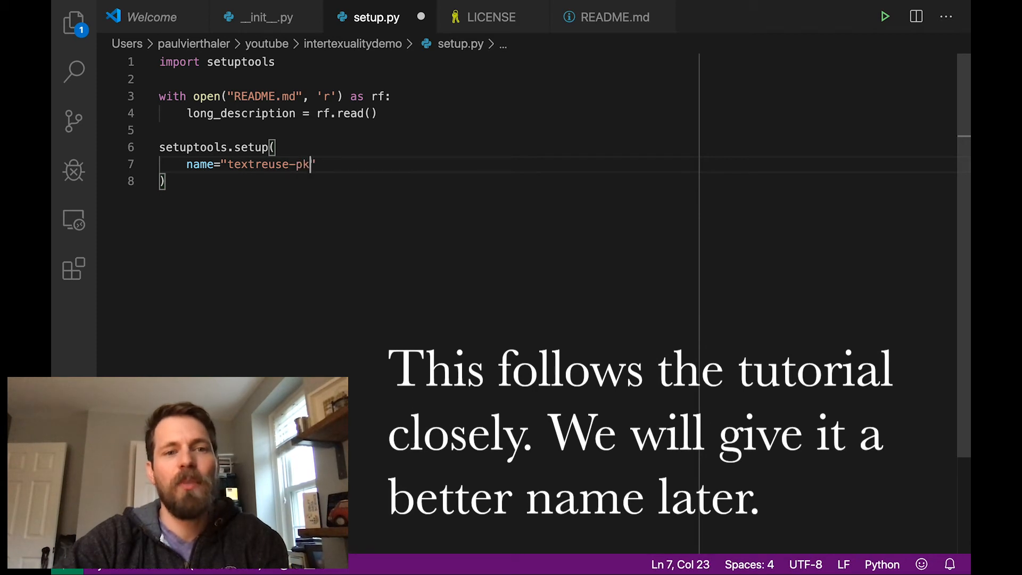
type("g-vierth\"")
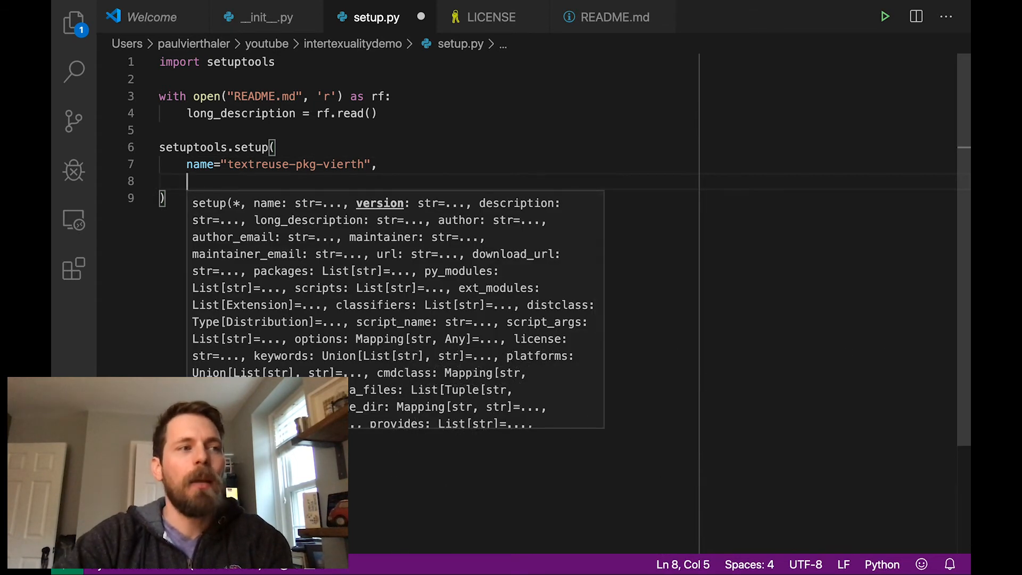
type("version =")
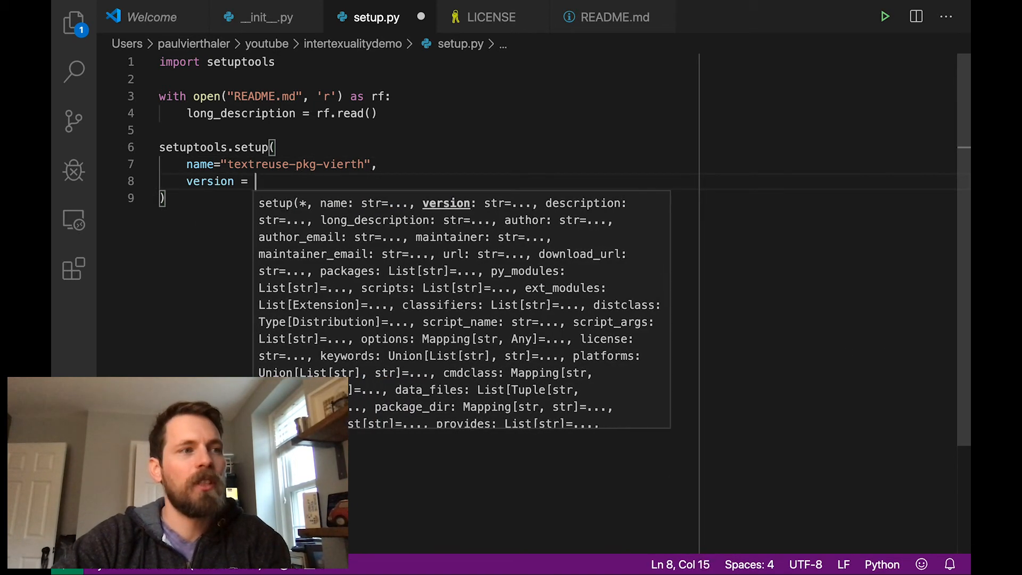
type("\"0.0.1\"")
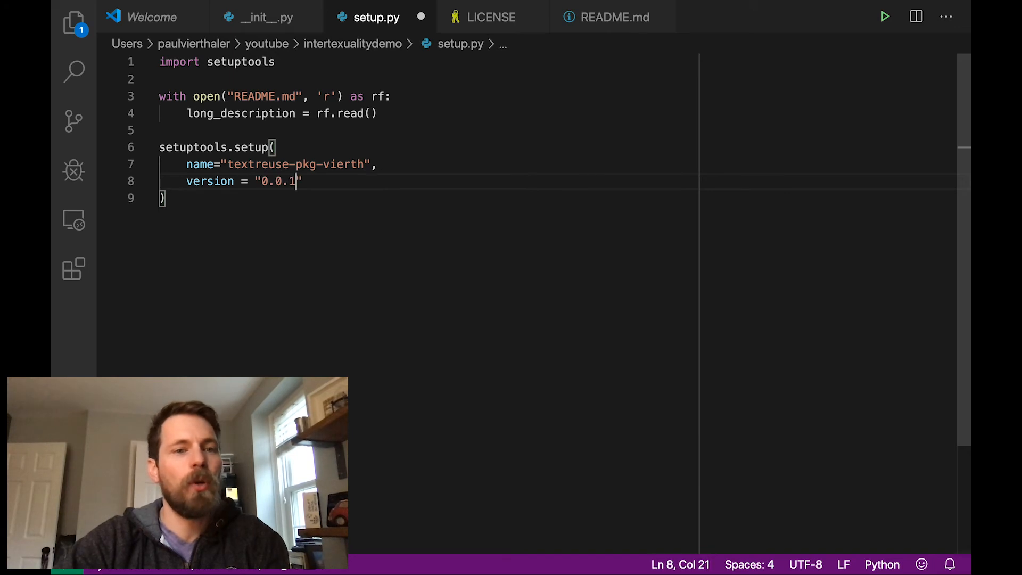
type("\"")
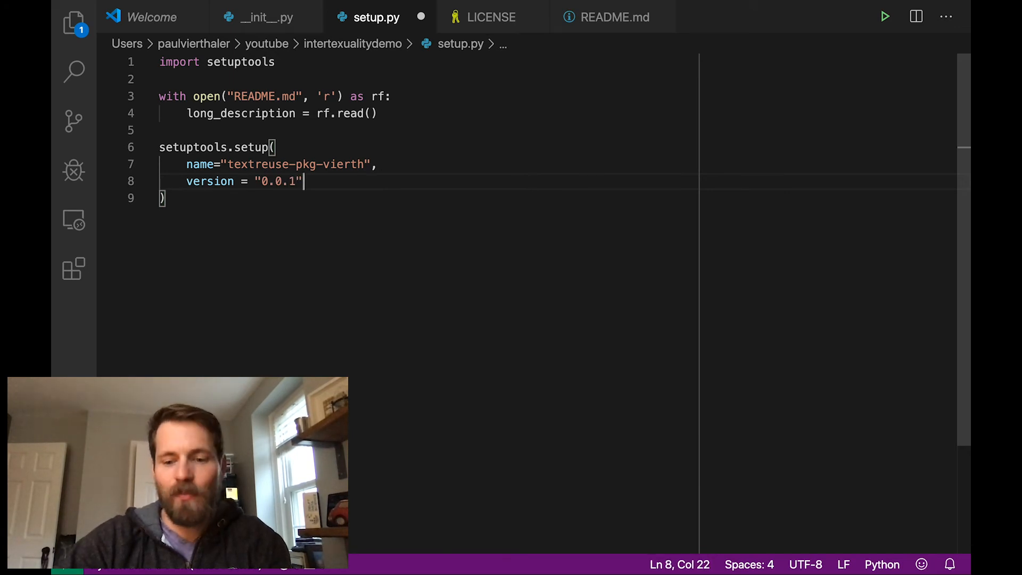
type(",")
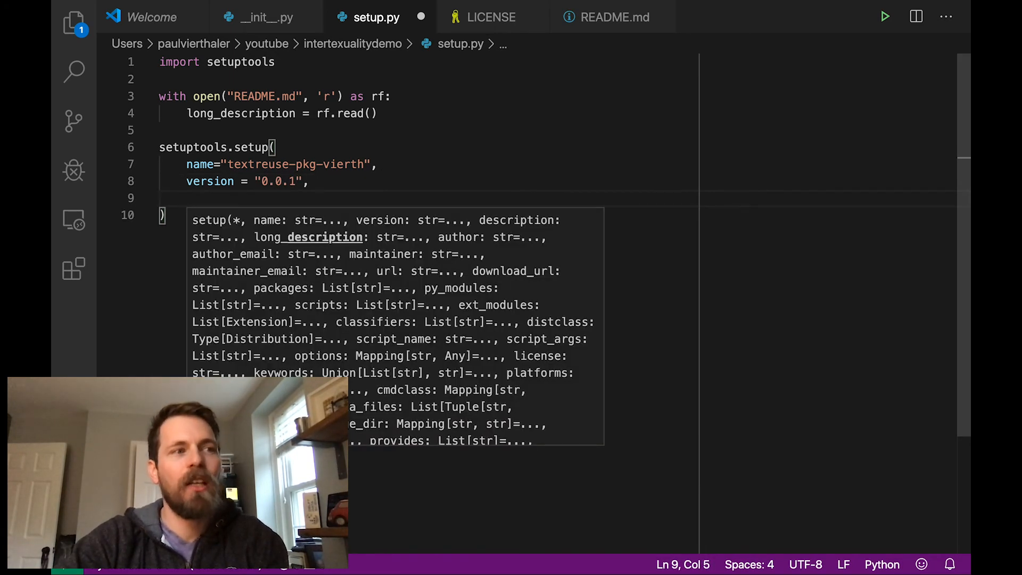
Add author, author_email and a description beginning "An intertexu..." to the setup call
type("author = \"")
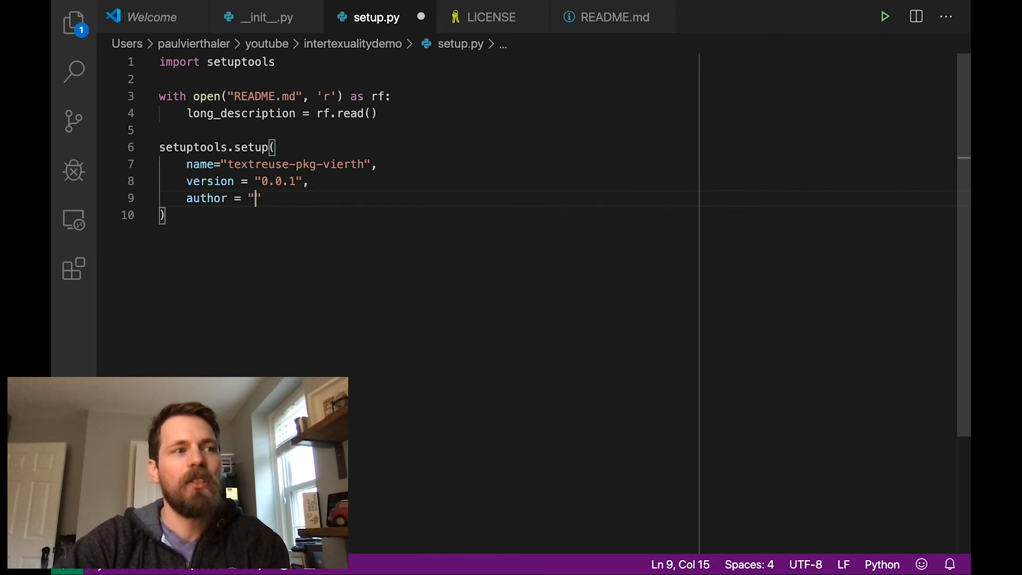
type("Palu")
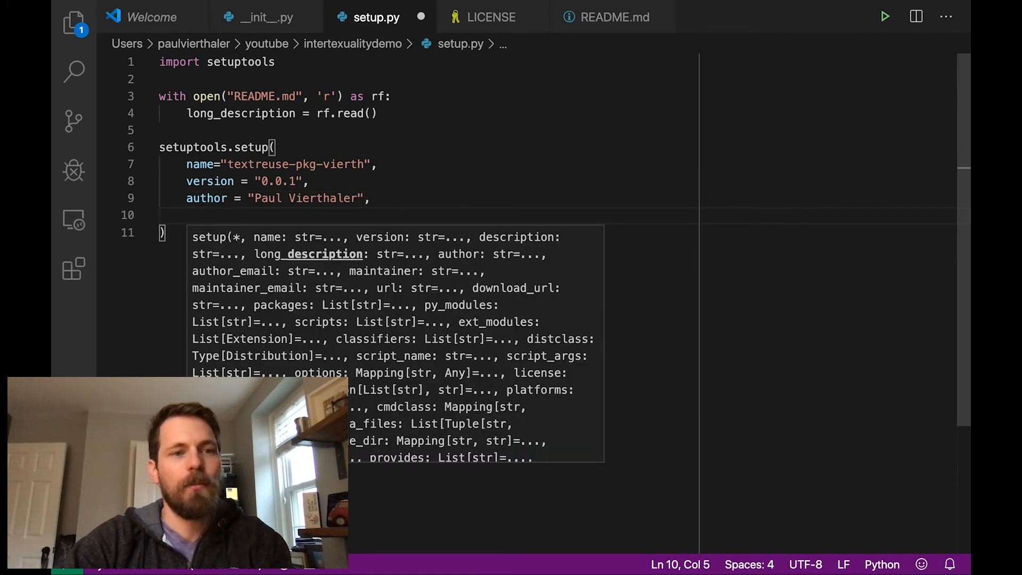
type("aut")
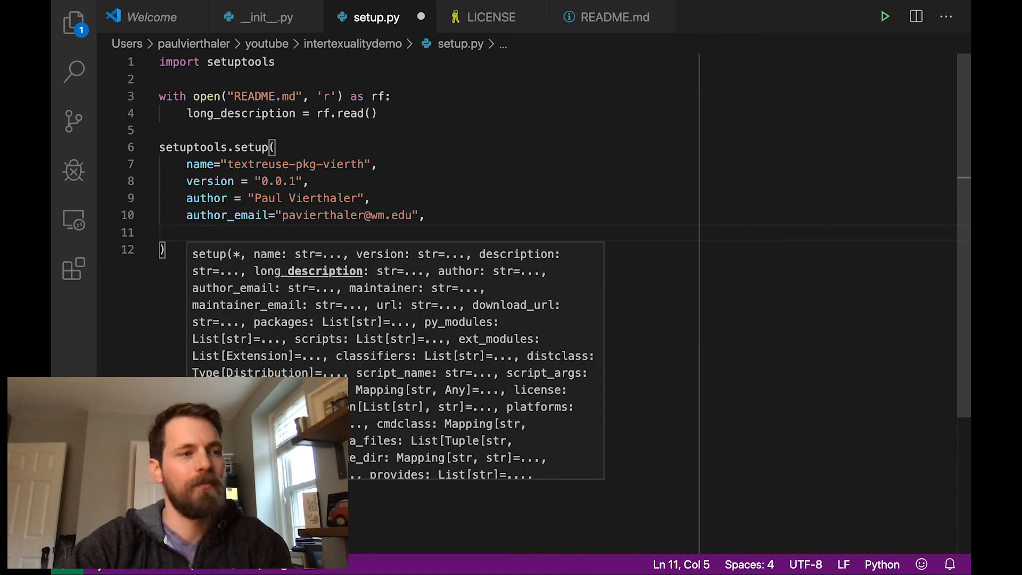
type("description=\"An intertexu")
type("long_description")
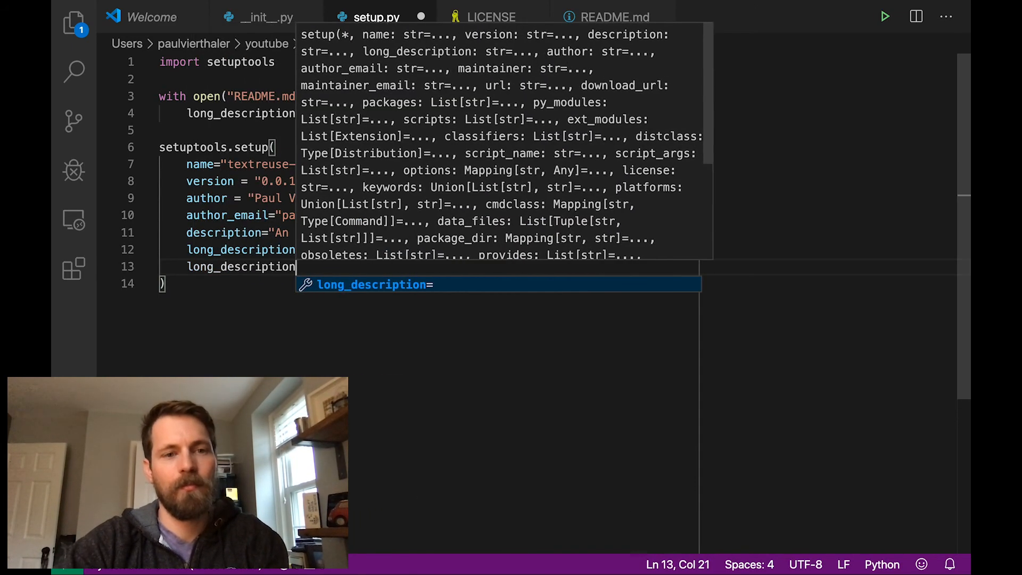
Add classifiers=["Programming Language :: Python :: 3"] to the setup call
key("Enter")
type("packages=setuptools")
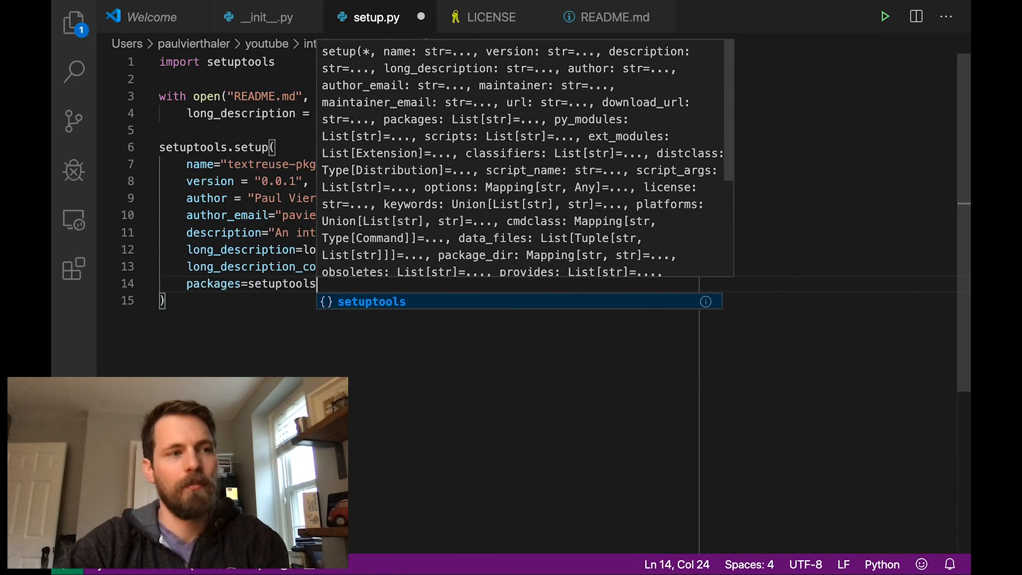
type("classifiers=[]")
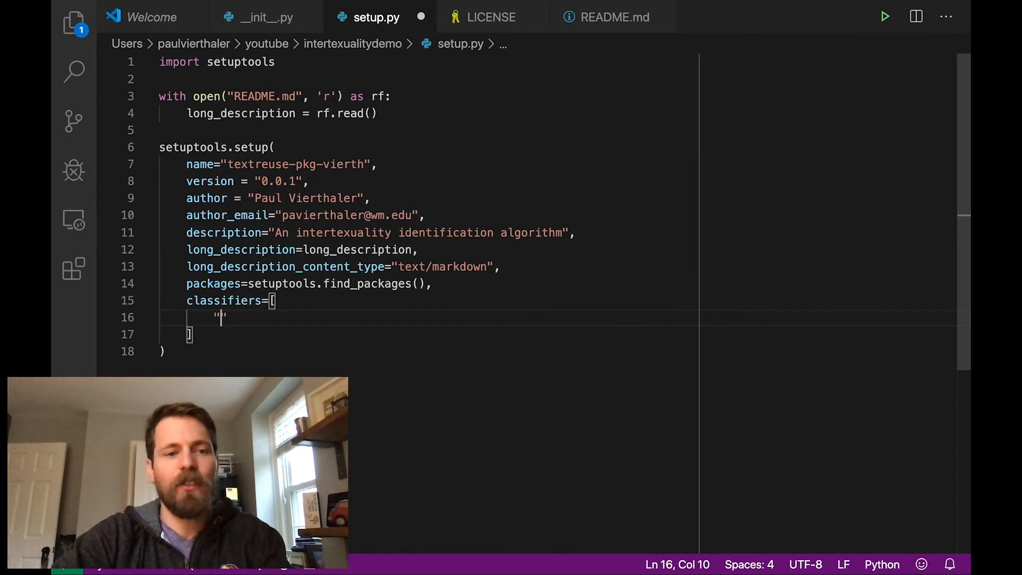
type("Programming")
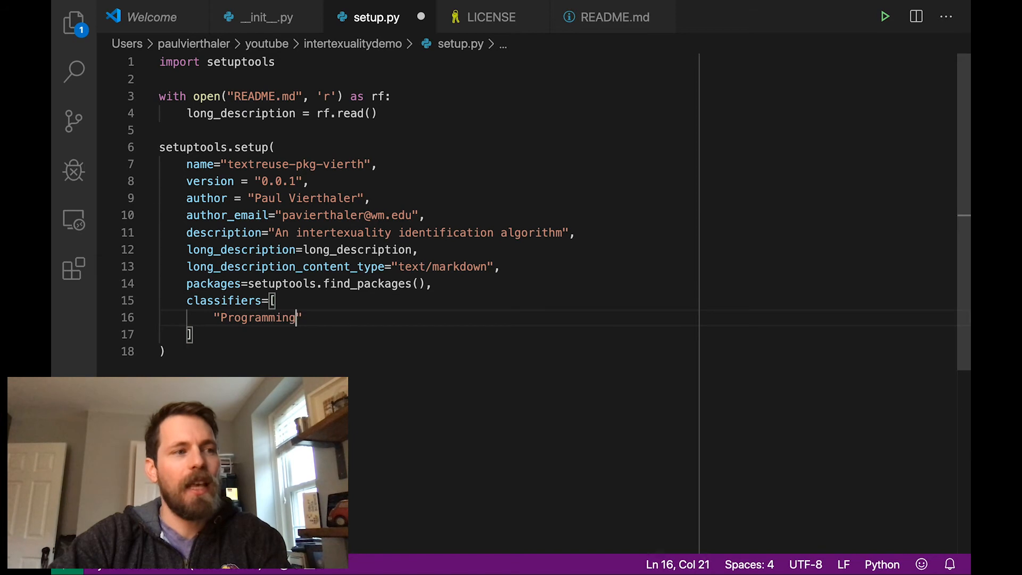
type("Lanug")
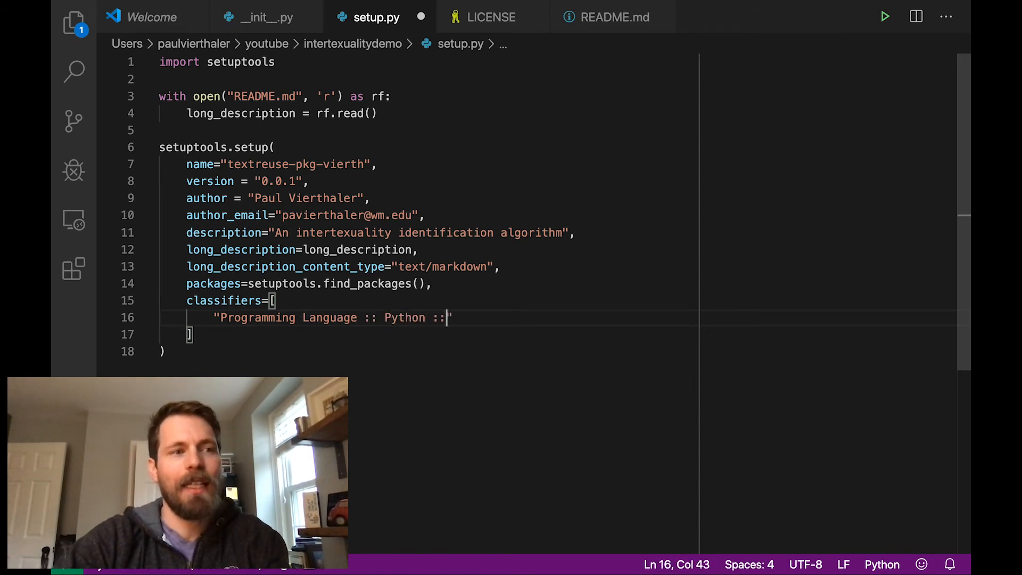
type("3\"")
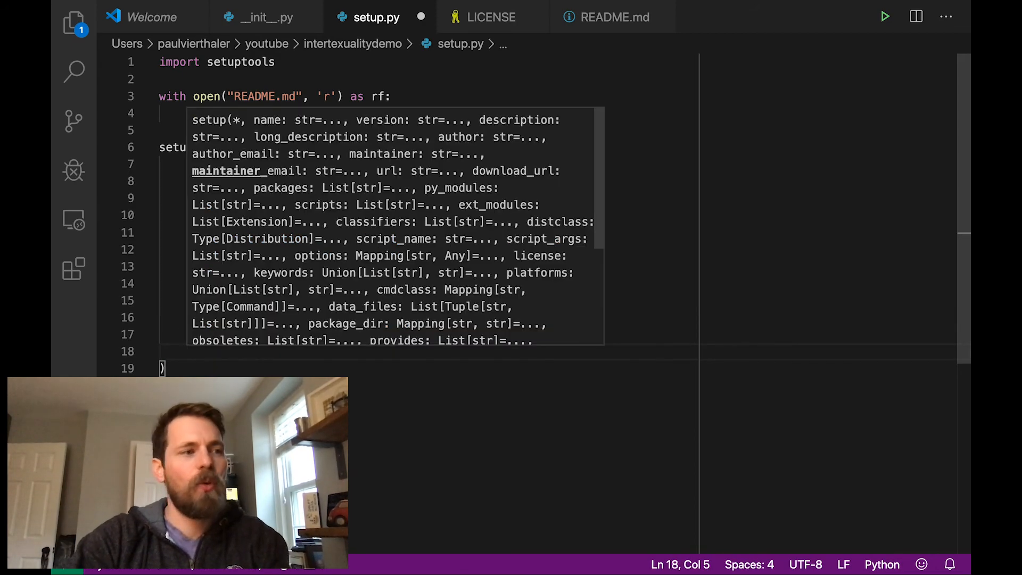
Add python_requires='>=3.7' to the setup call
type("python_requires='>")
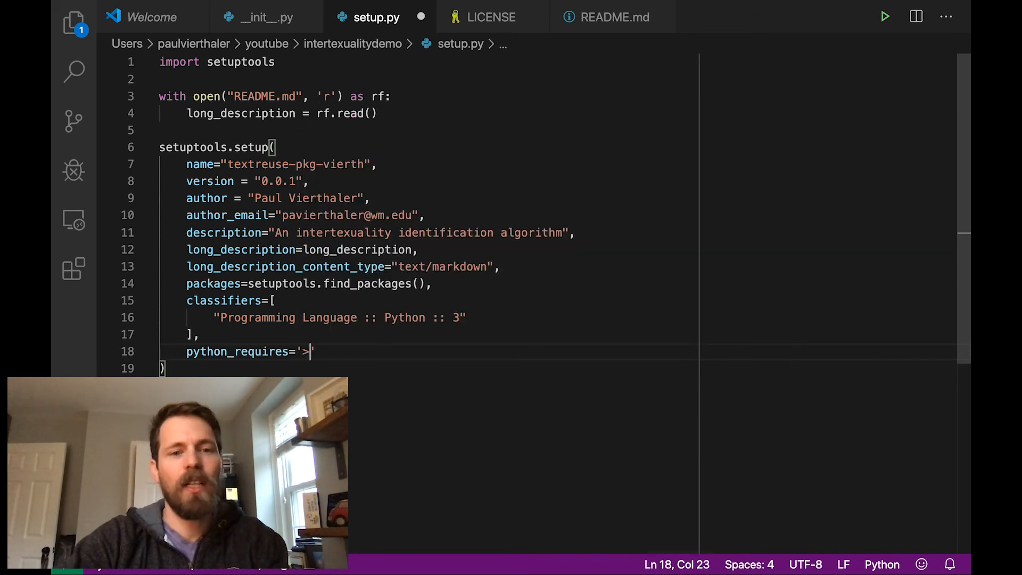
type("=3.")
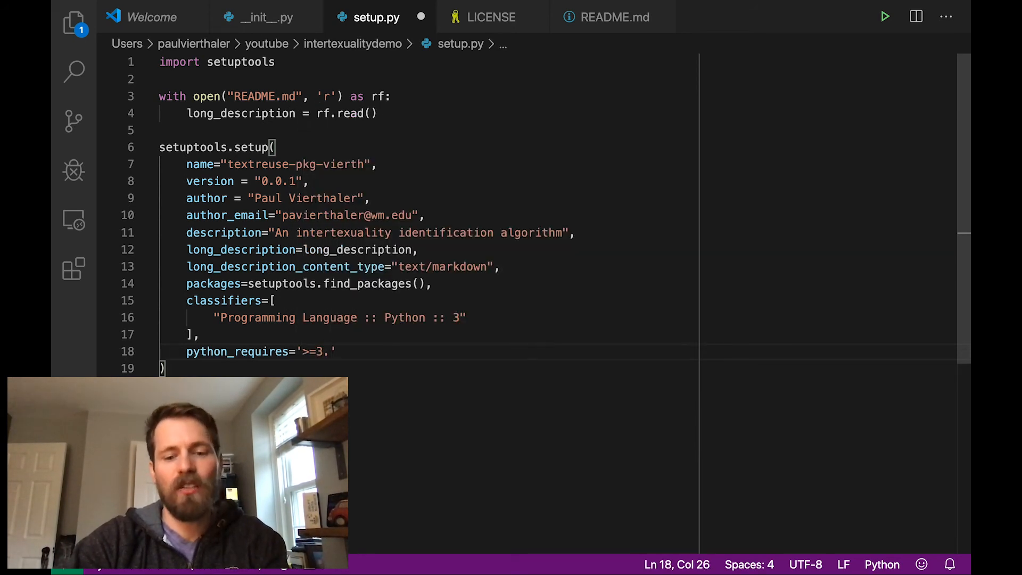
type("7")
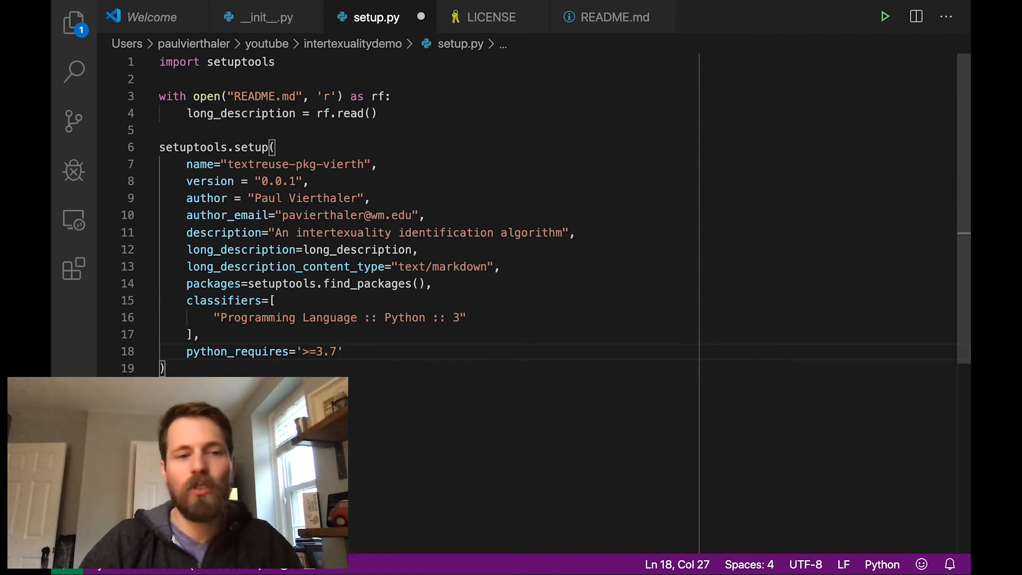
type(",")
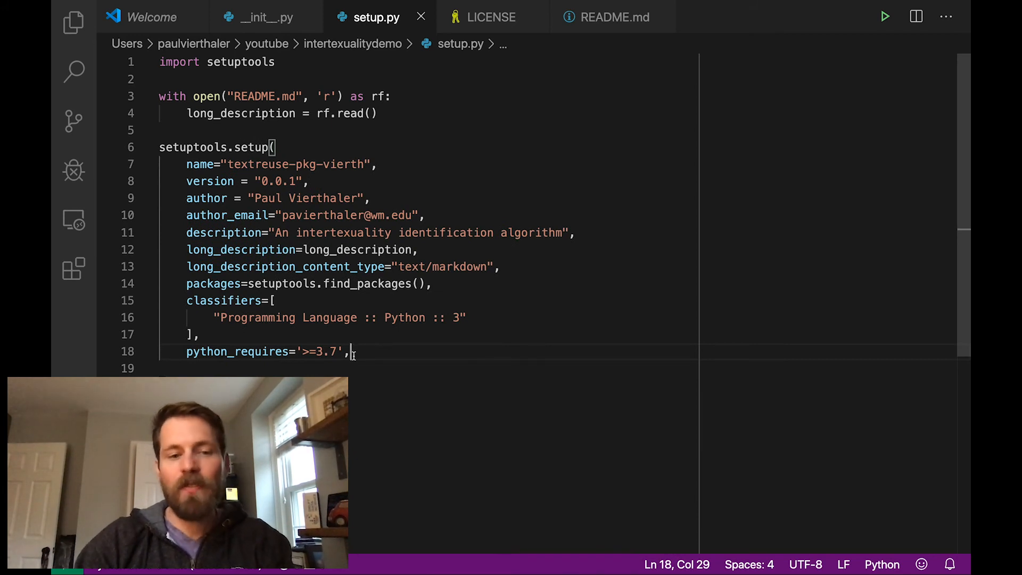
Add install_requires=['python-levenshtein'] to the setup call
key("Enter")
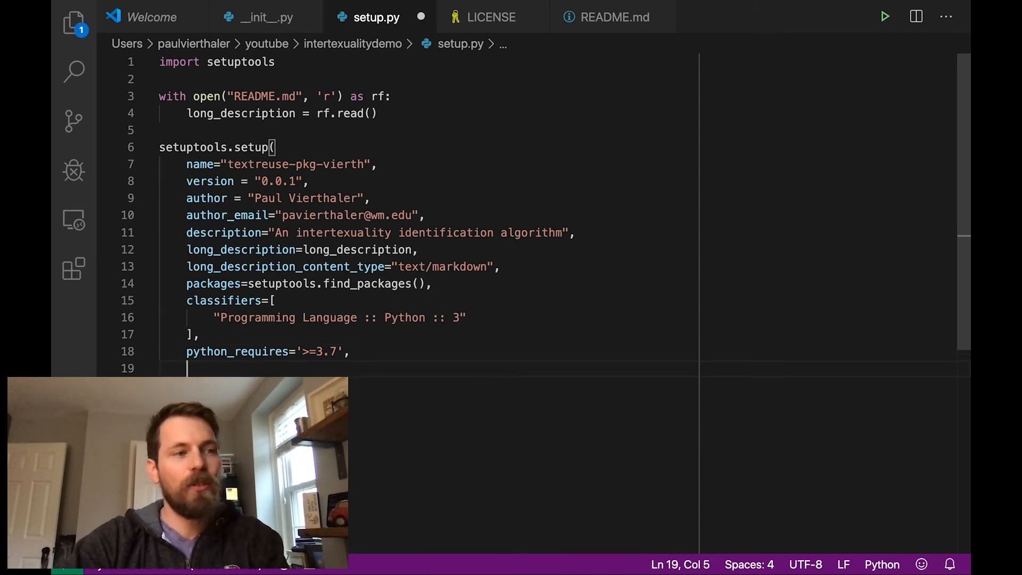
type("install_r")
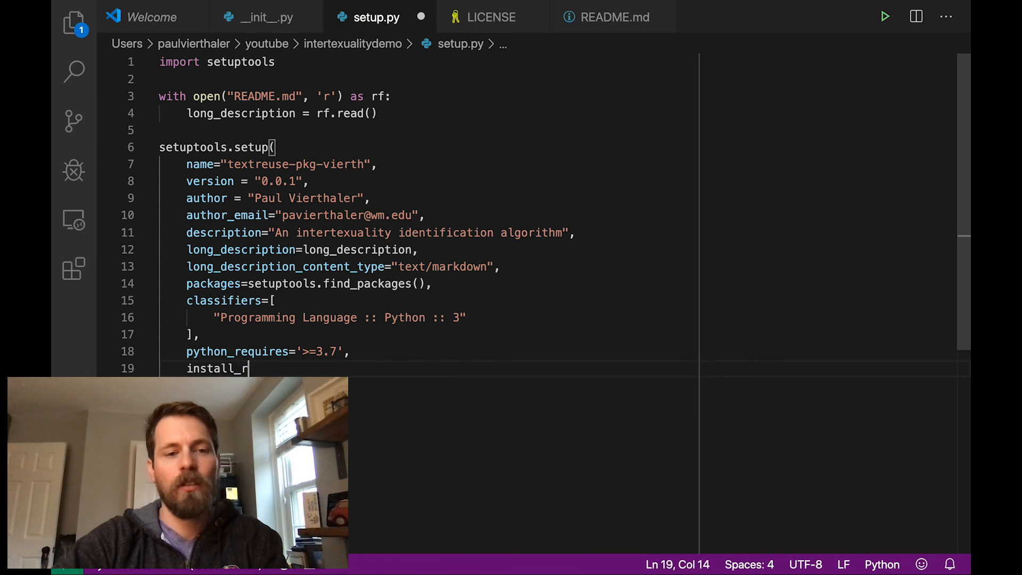
type("equires=")
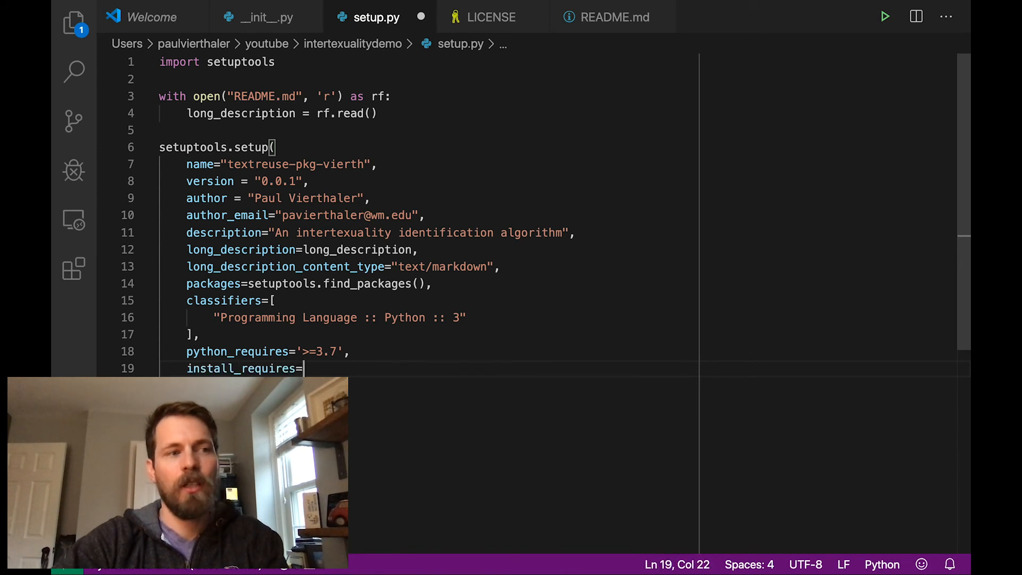
type("[]")
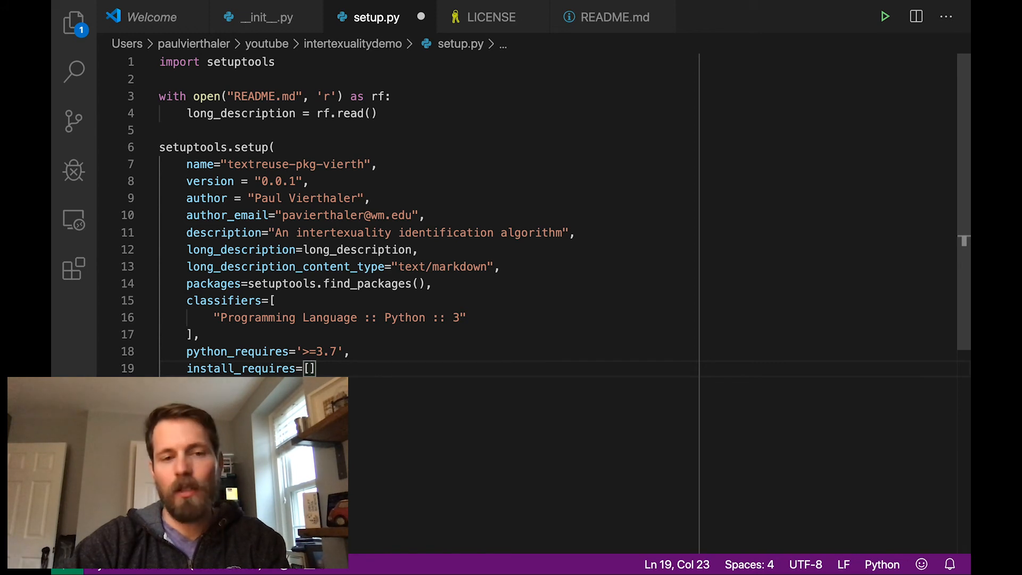
type("''")
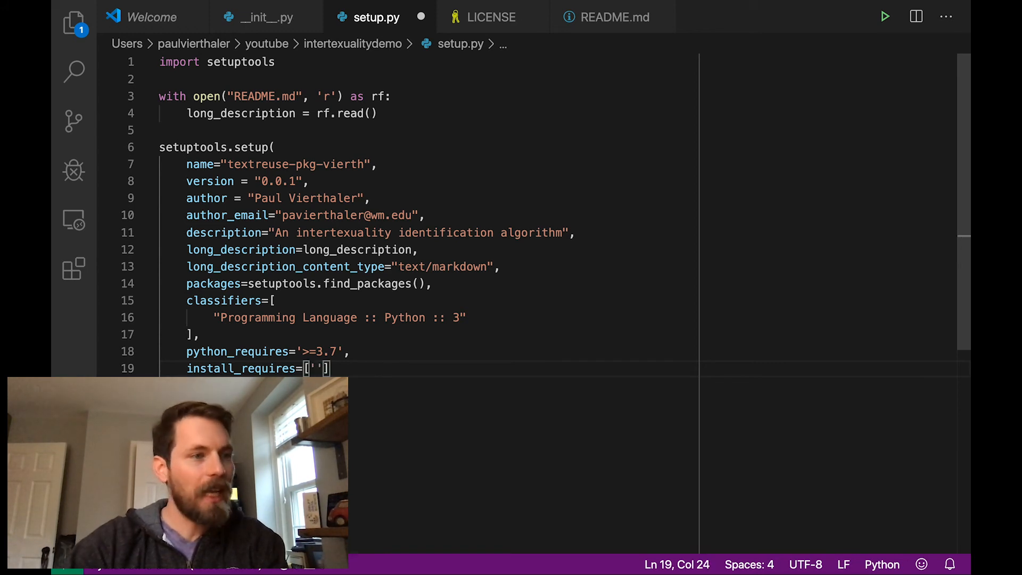
type("python-levenshtein")
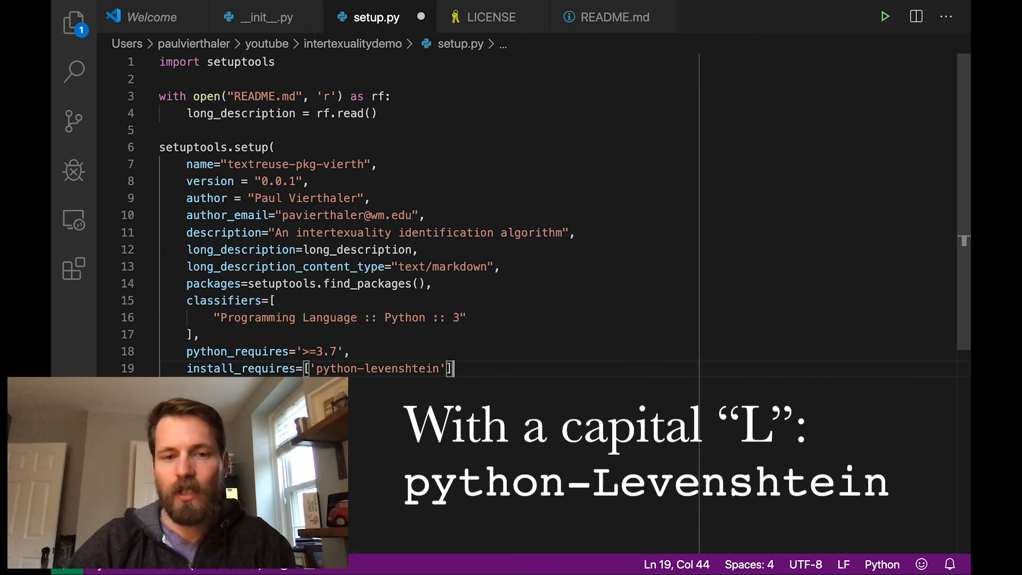
type(",")
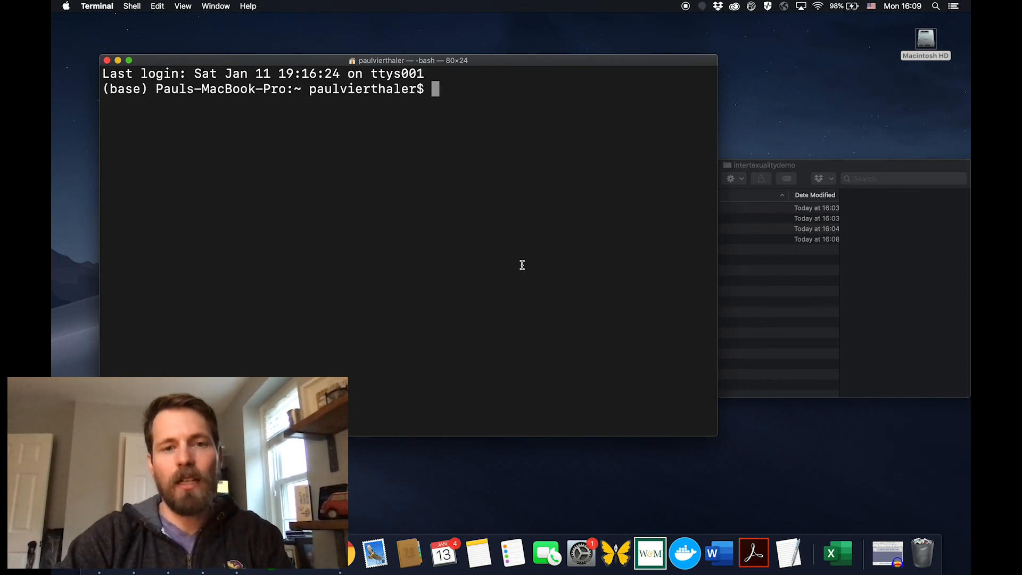
cd into youtube/intertexualitydemo, run git init, git add * and git commit -m 'initial commit'
type("cd")
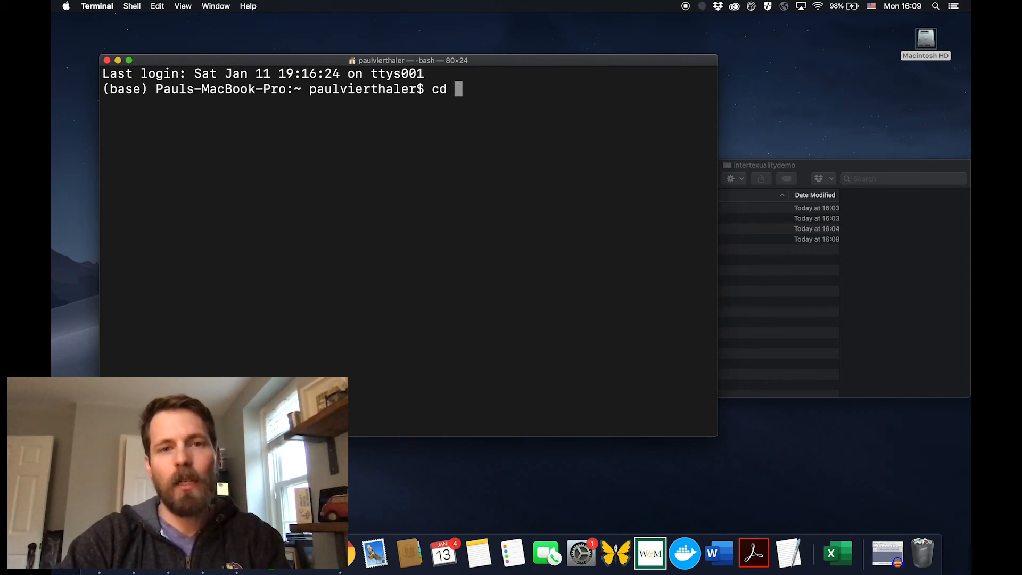
type("youtube/intertexualitydemo/")
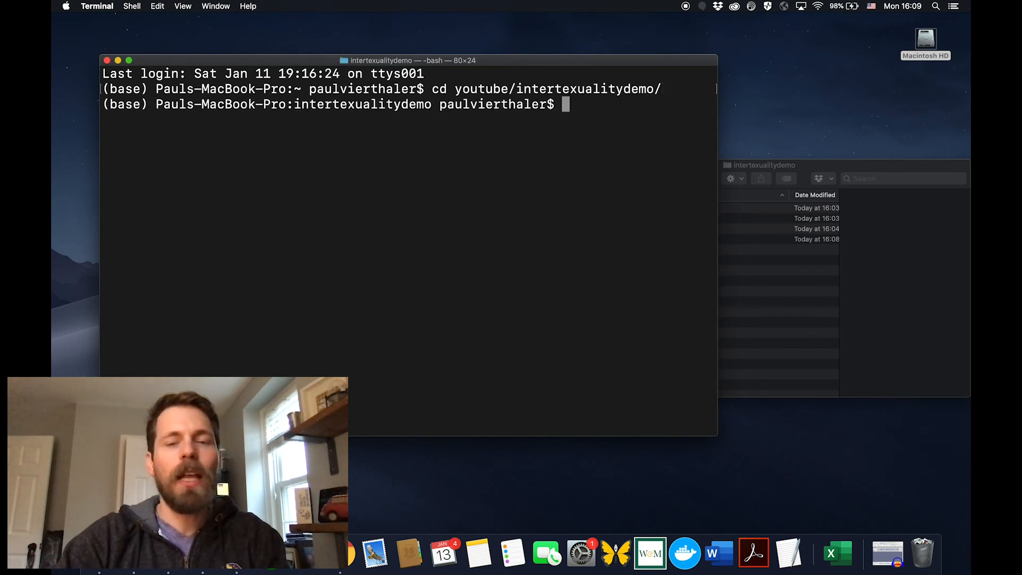
type("git init")
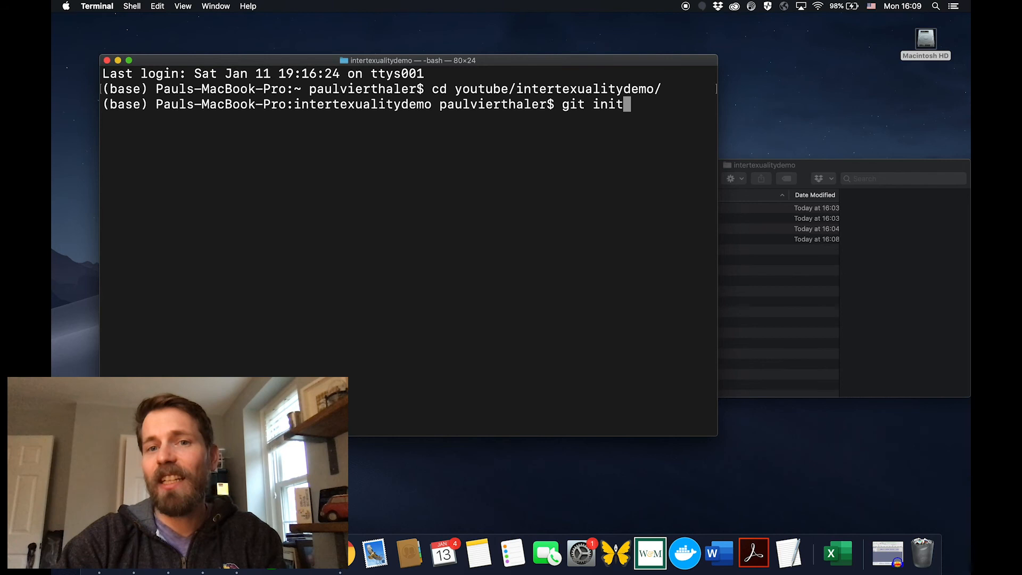
type("git add *")
type("git commit")
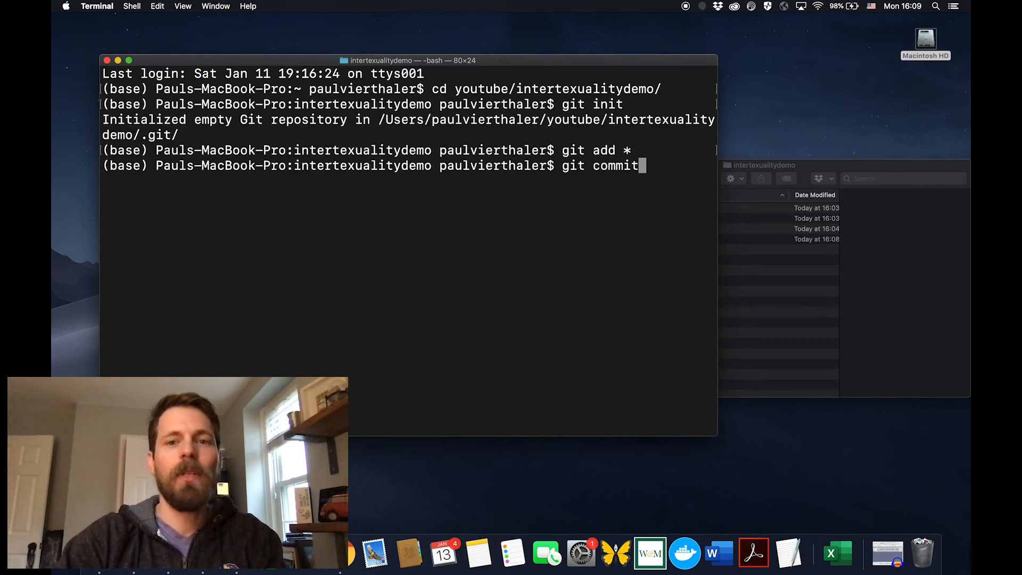
type("-m 'initial")
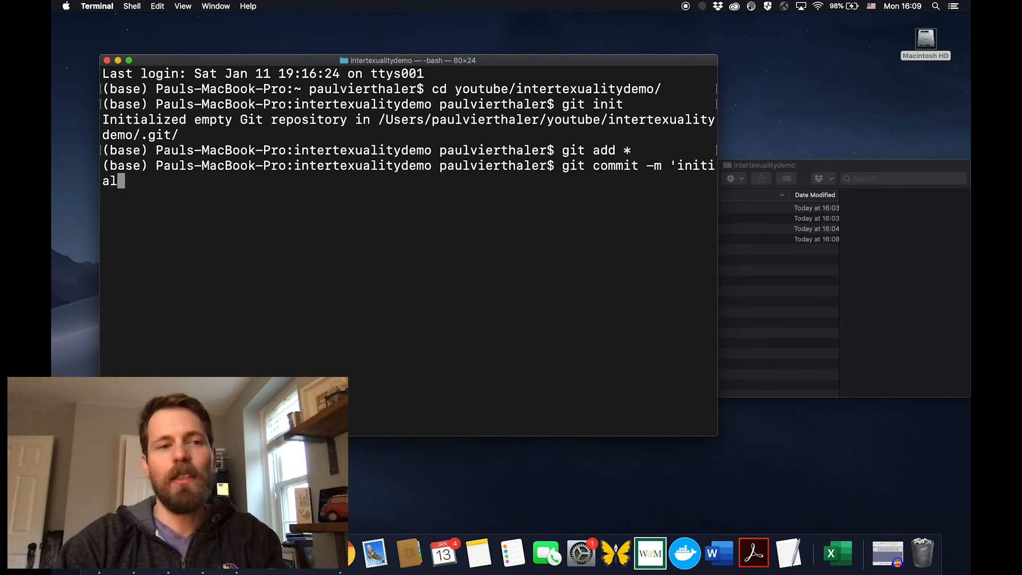
type("commit'")
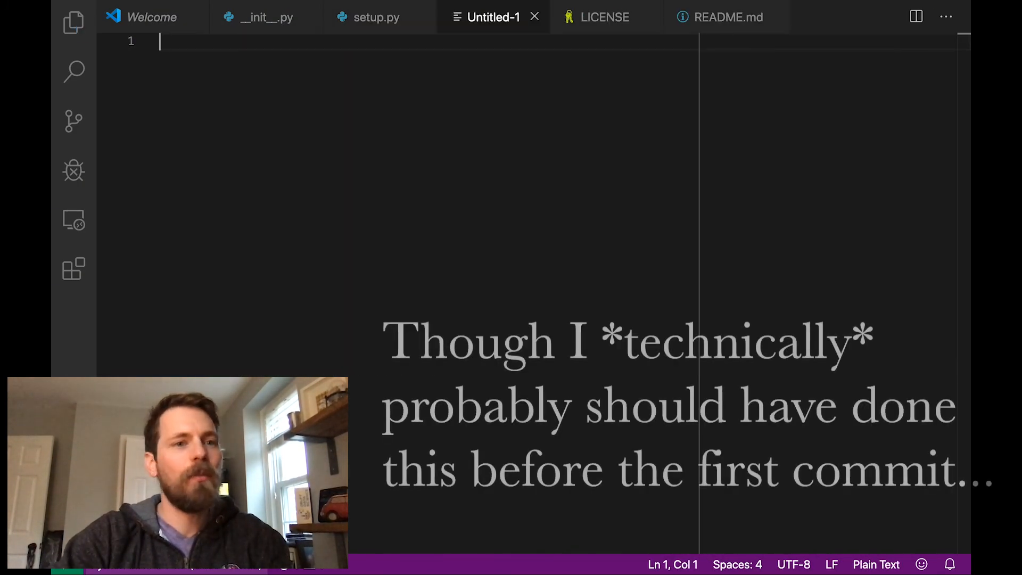
Save the untitled file as .gitignore in the project folder and add the line .DS_Store
key("cmd+s")
type(".gitignore")
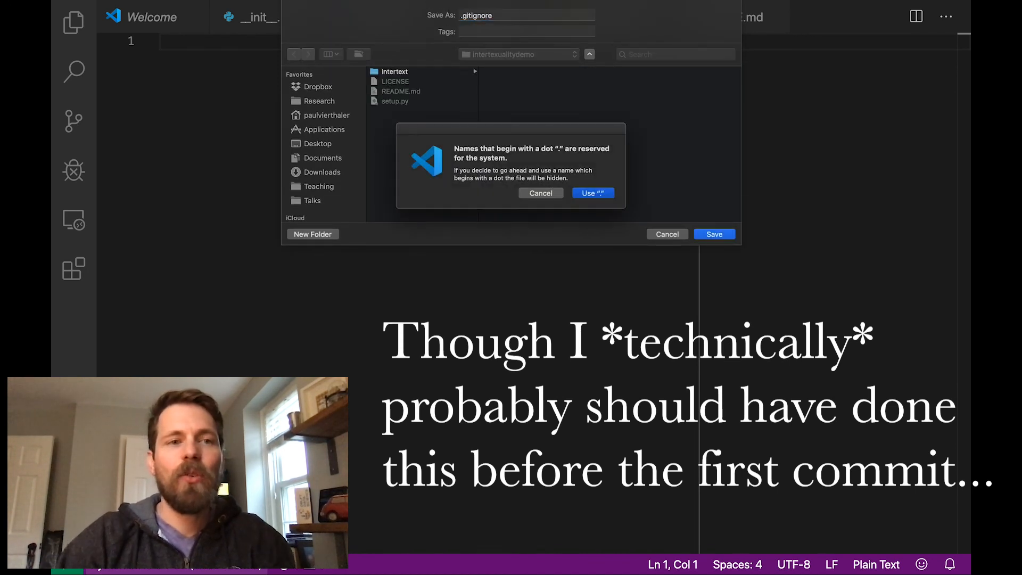
left_click(593, 192)
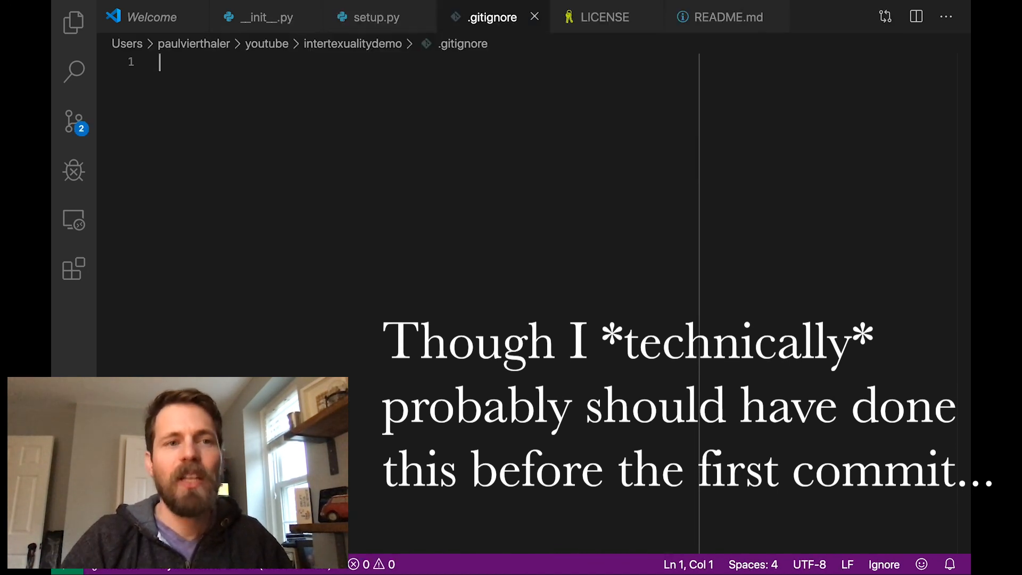
type(".DS")
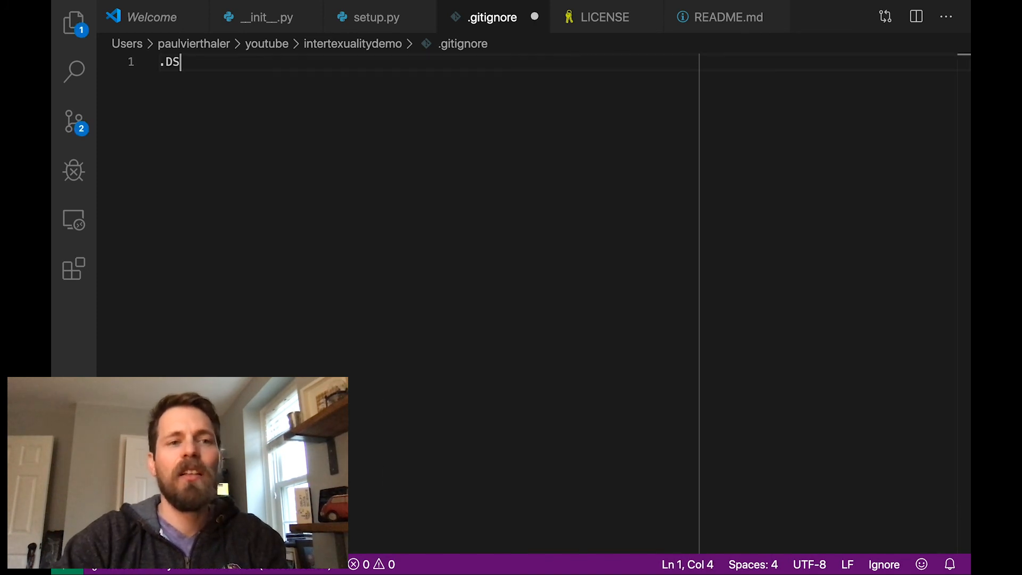
type("_Store")
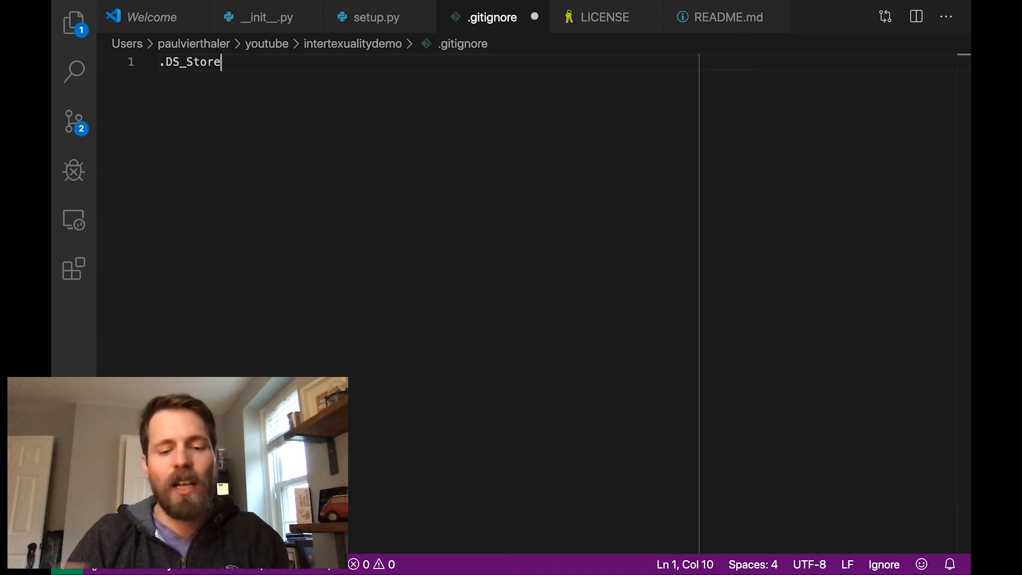